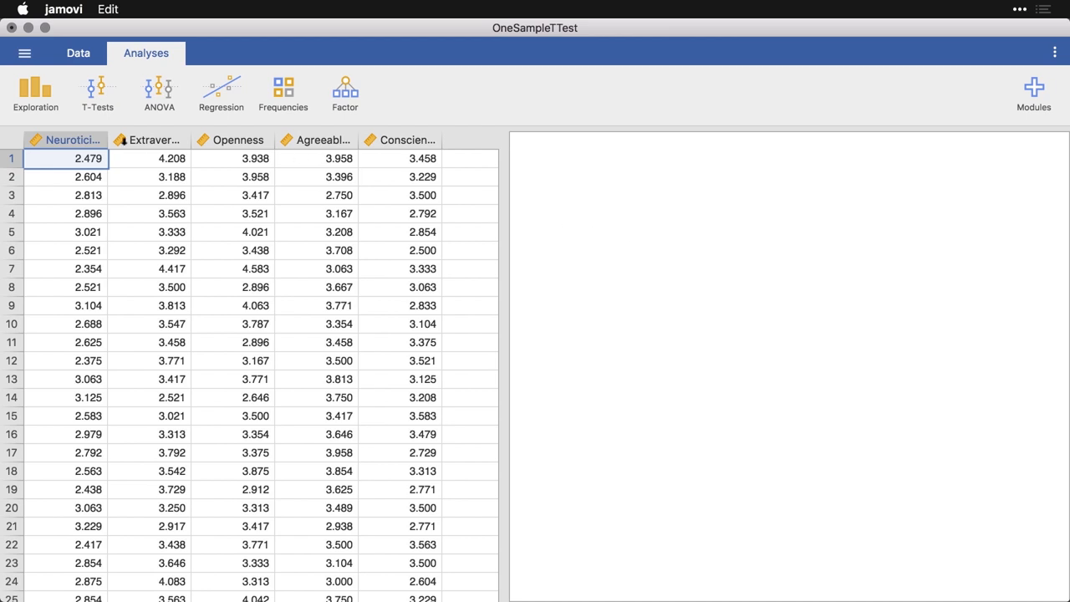
Step: Start a Descriptives analysis from the Exploration menu on the personality dataset
{"action": "left_click", "coordinate": [35, 92]}
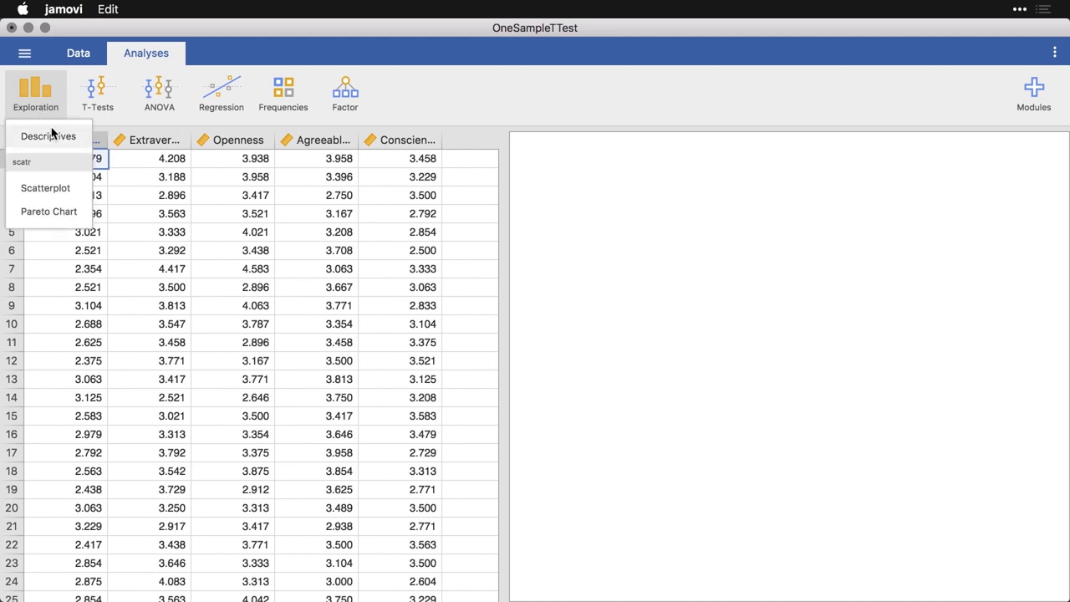
{"action": "left_click", "coordinate": [47, 136]}
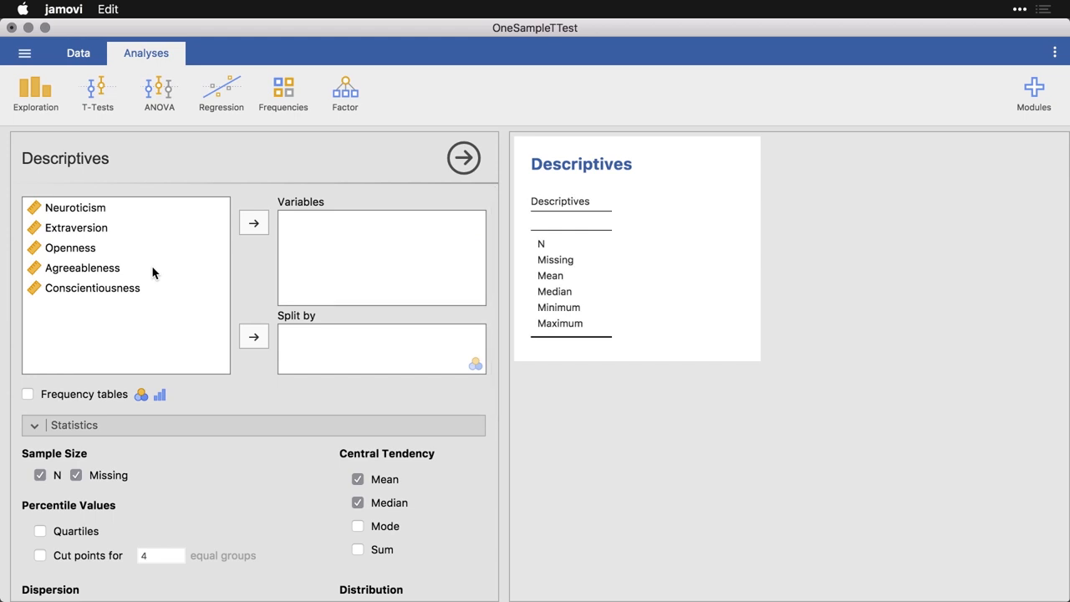
Step: Describe the five personality traits with standard deviation and Shapiro-Wilk p-values
{"action": "left_click", "coordinate": [77, 207]}
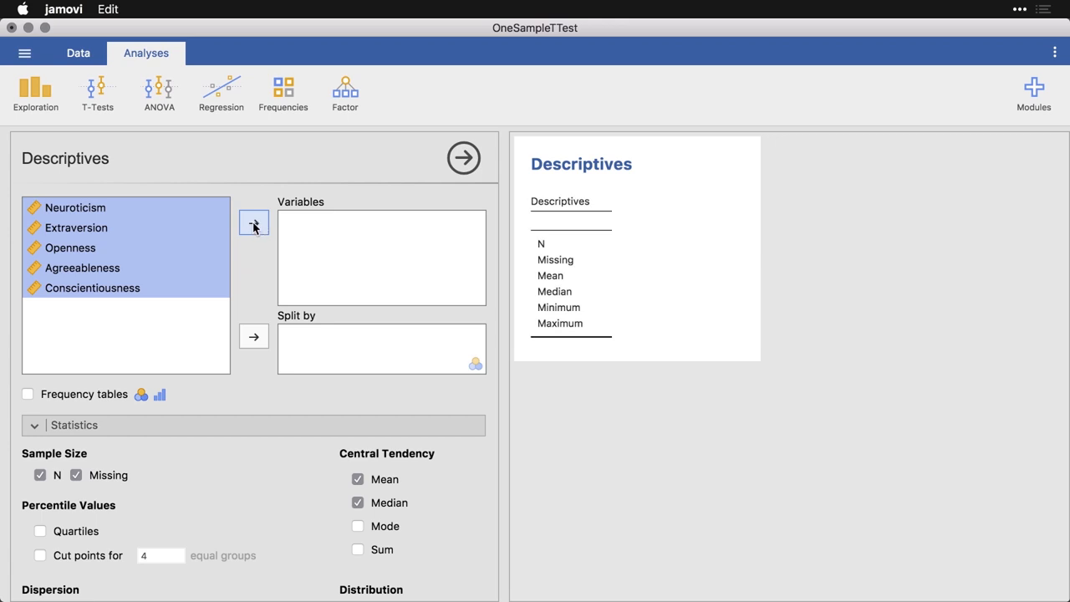
{"action": "left_click", "coordinate": [254, 224]}
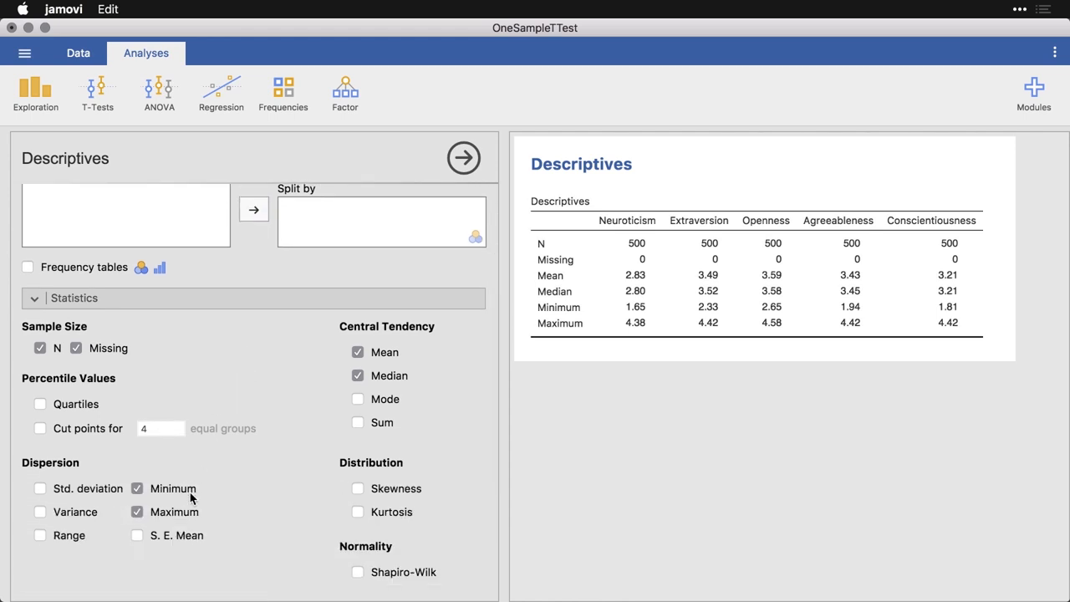
{"action": "left_click", "coordinate": [37, 488]}
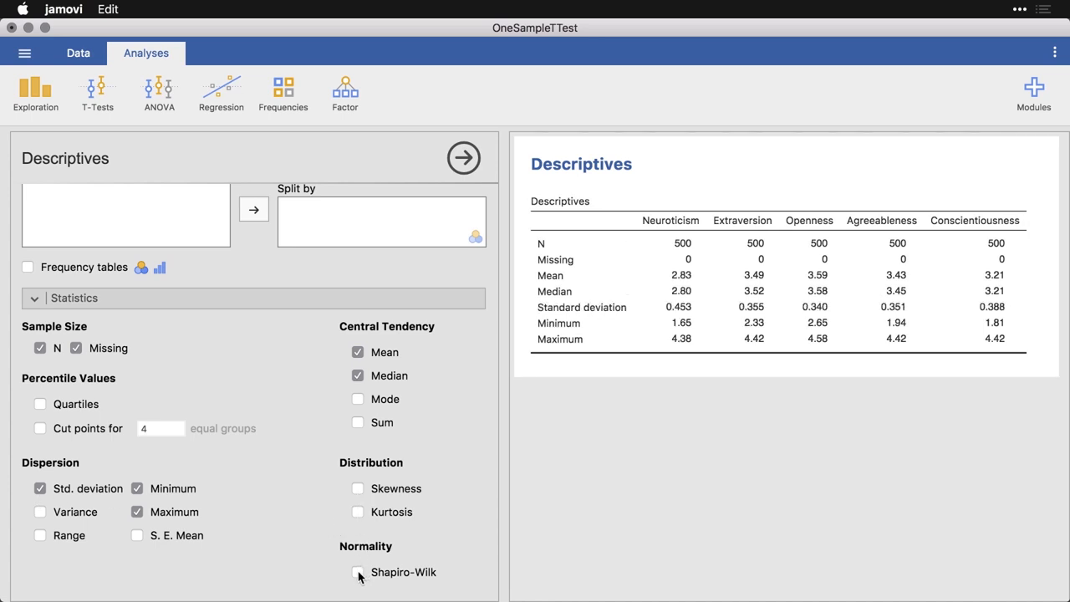
{"action": "left_click", "coordinate": [355, 572]}
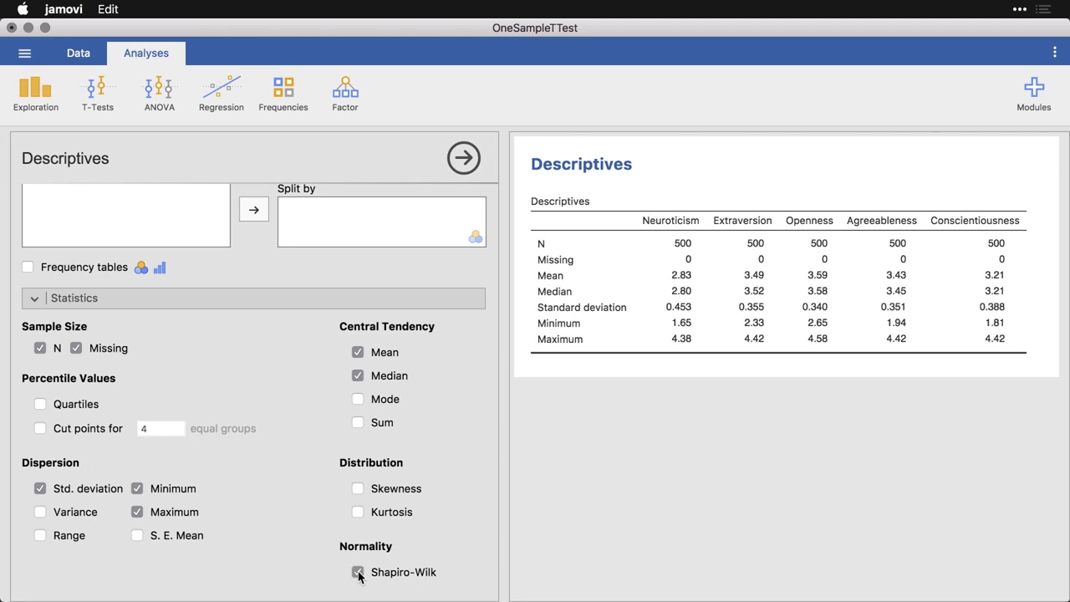
{"action": "left_click", "coordinate": [354, 572]}
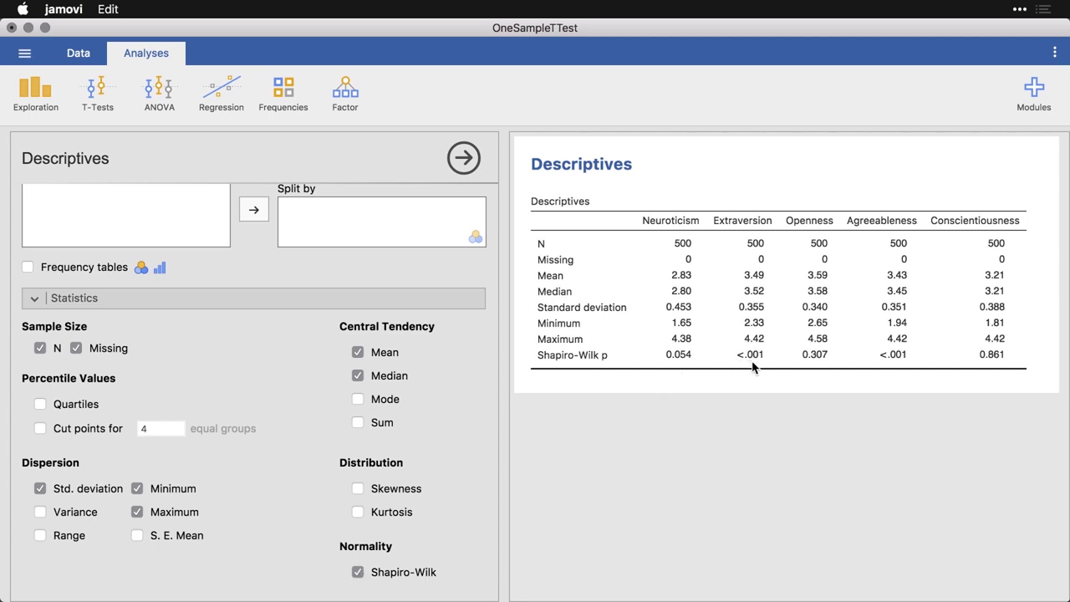
{"action": "mouse_move", "coordinate": [835, 375]}
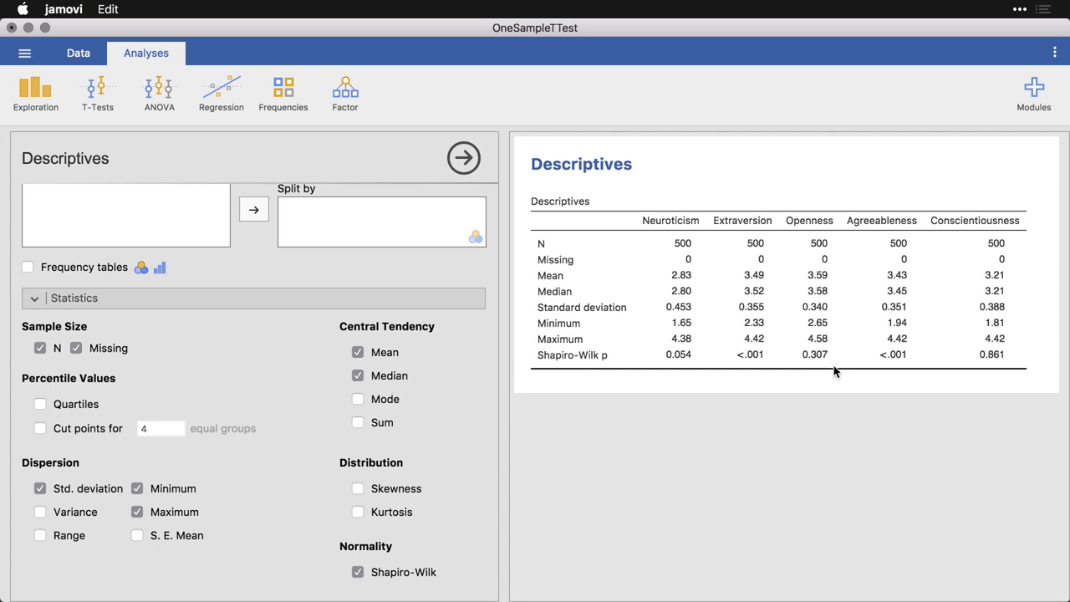
{"action": "mouse_move", "coordinate": [368, 435]}
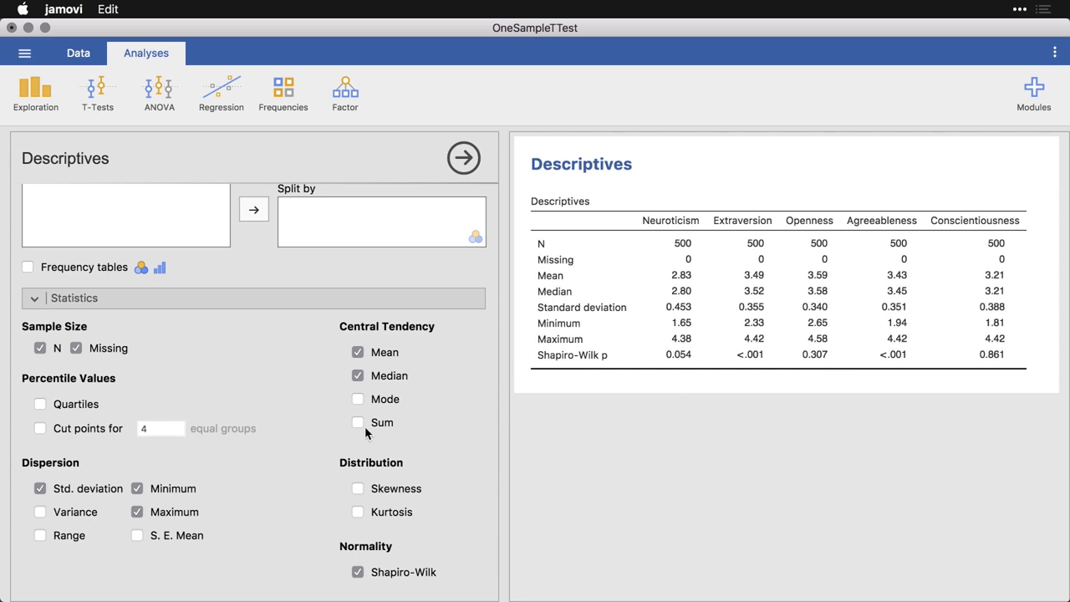
Step: Request density plots, box plots and Q-Q plots for each personality variable
{"action": "scroll", "scroll_direction": "down", "scroll_amount": 3}
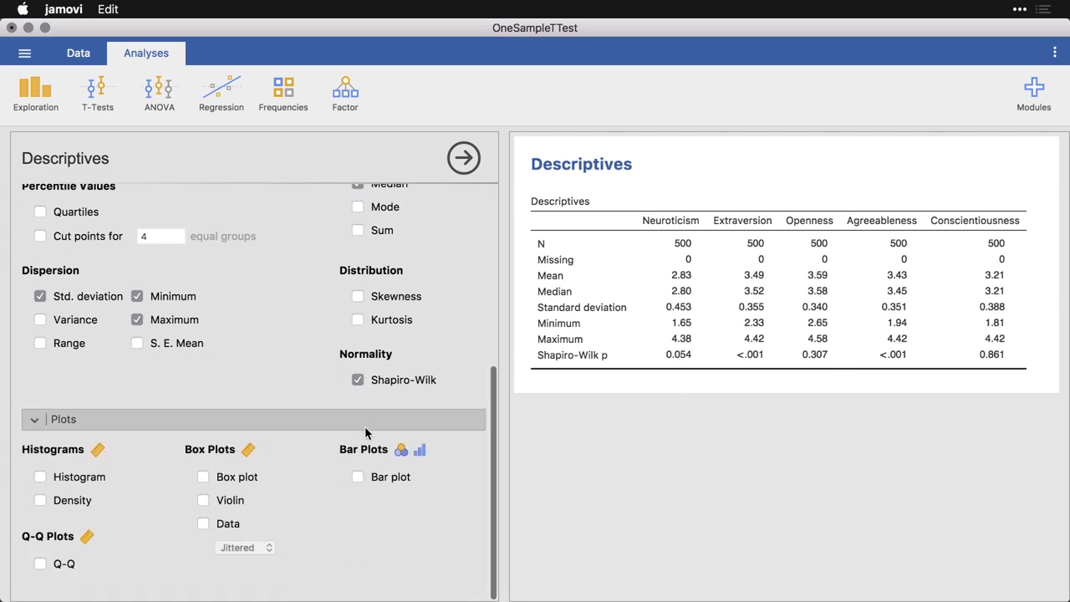
{"action": "left_click", "coordinate": [38, 501]}
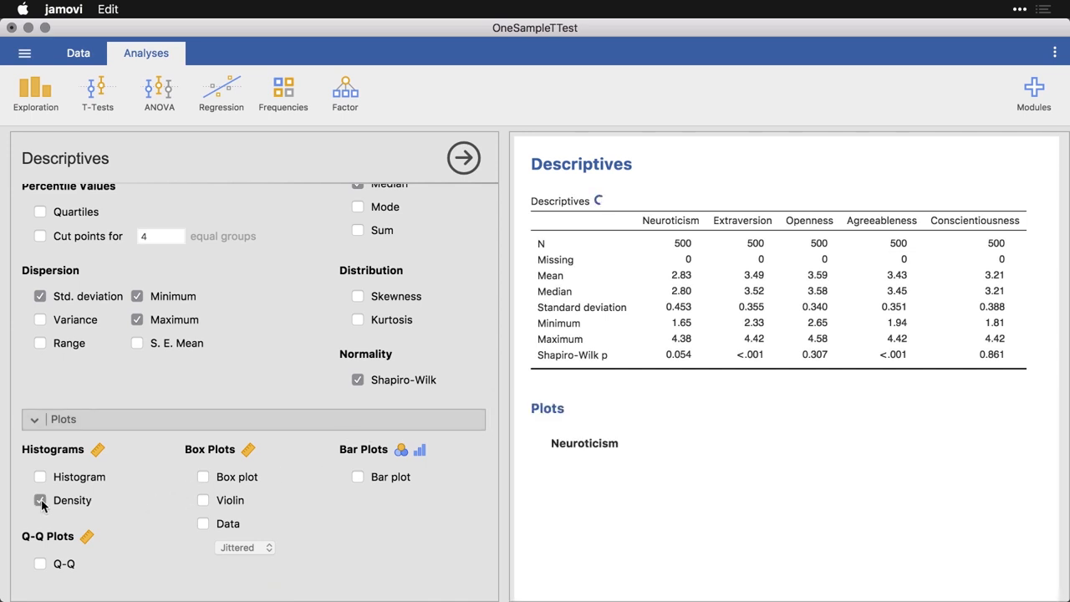
{"action": "left_click", "coordinate": [39, 502]}
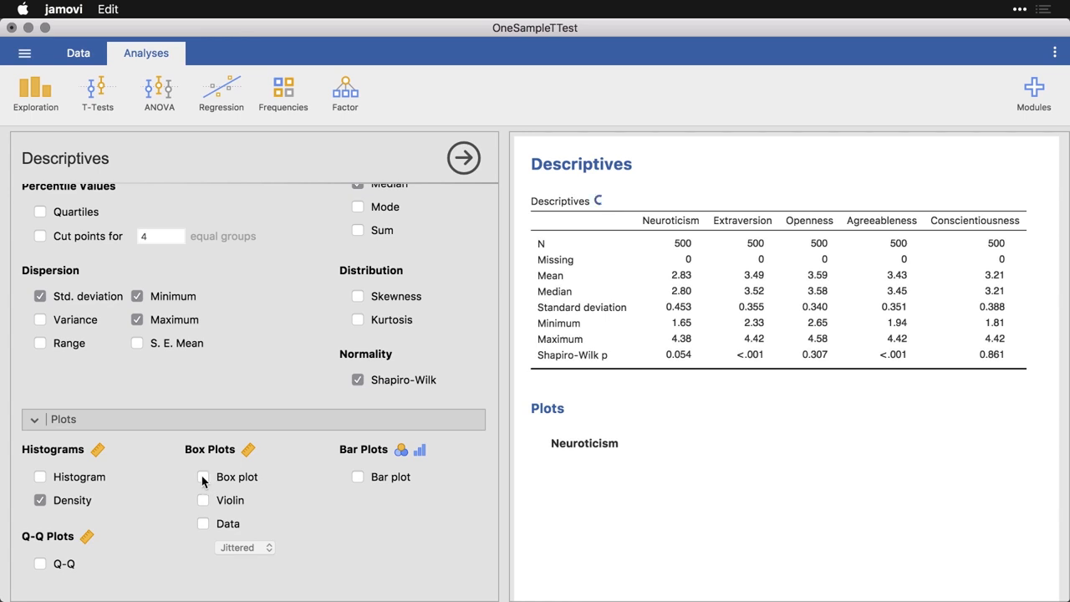
{"action": "left_click", "coordinate": [201, 478]}
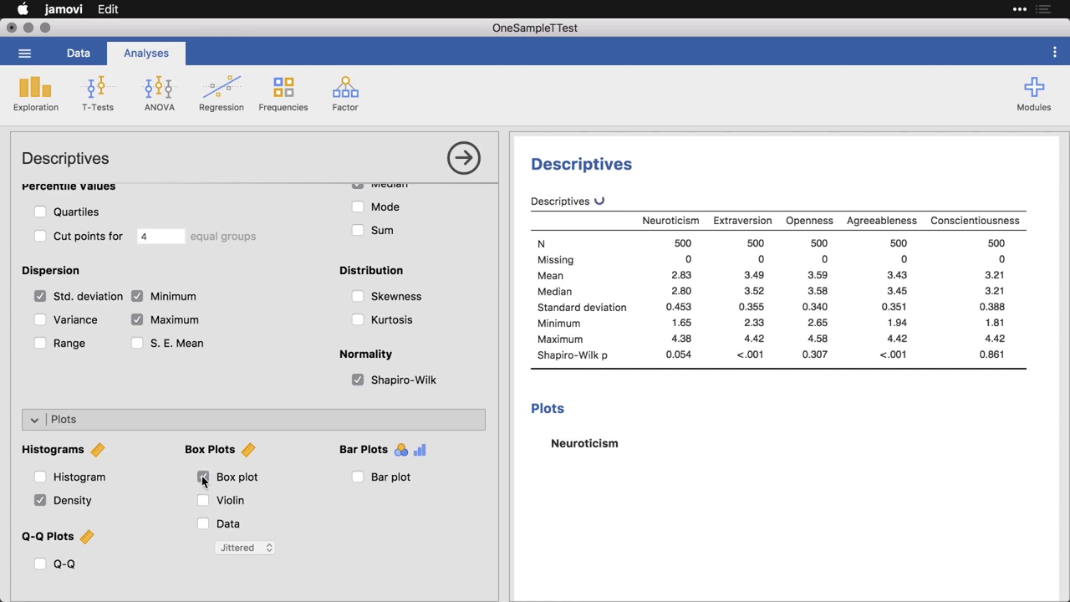
{"action": "left_click", "coordinate": [202, 477]}
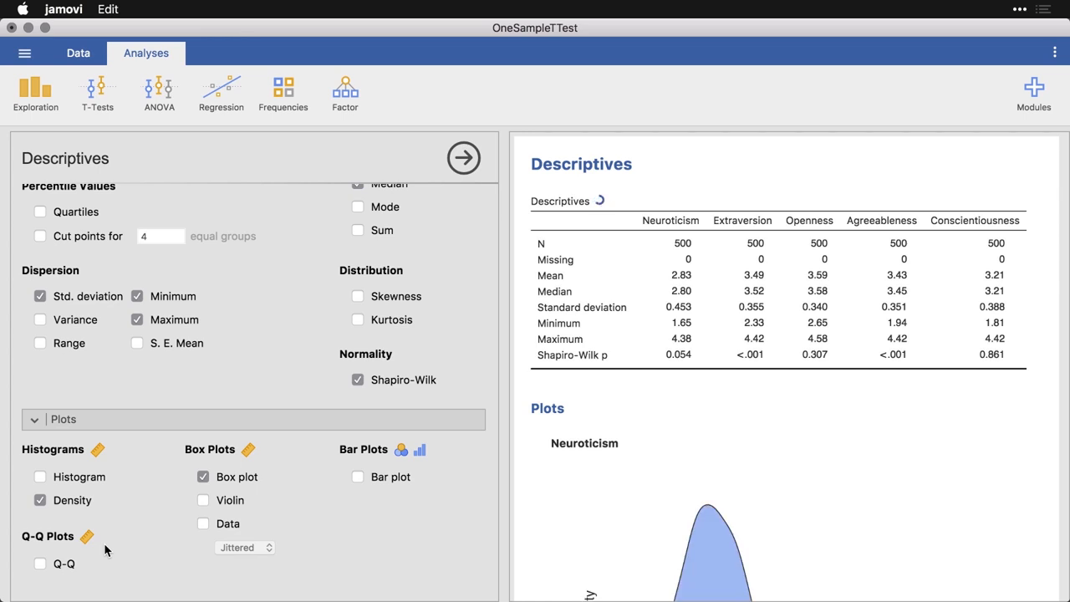
{"action": "left_click", "coordinate": [39, 562]}
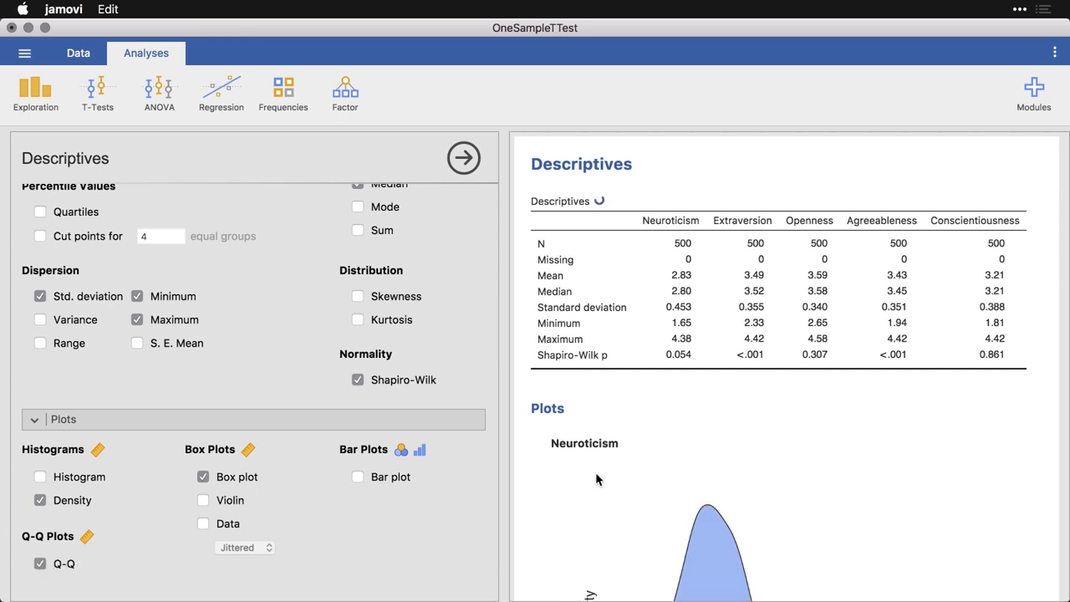
{"action": "scroll", "scroll_direction": "down", "scroll_amount": 3}
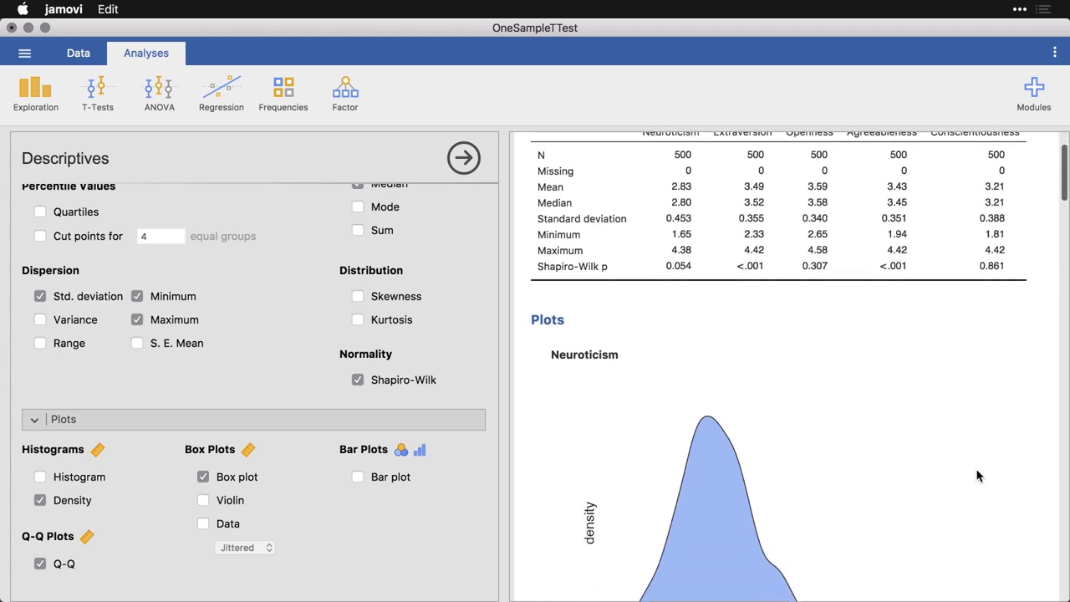
{"action": "scroll", "scroll_direction": "down", "scroll_amount": 3}
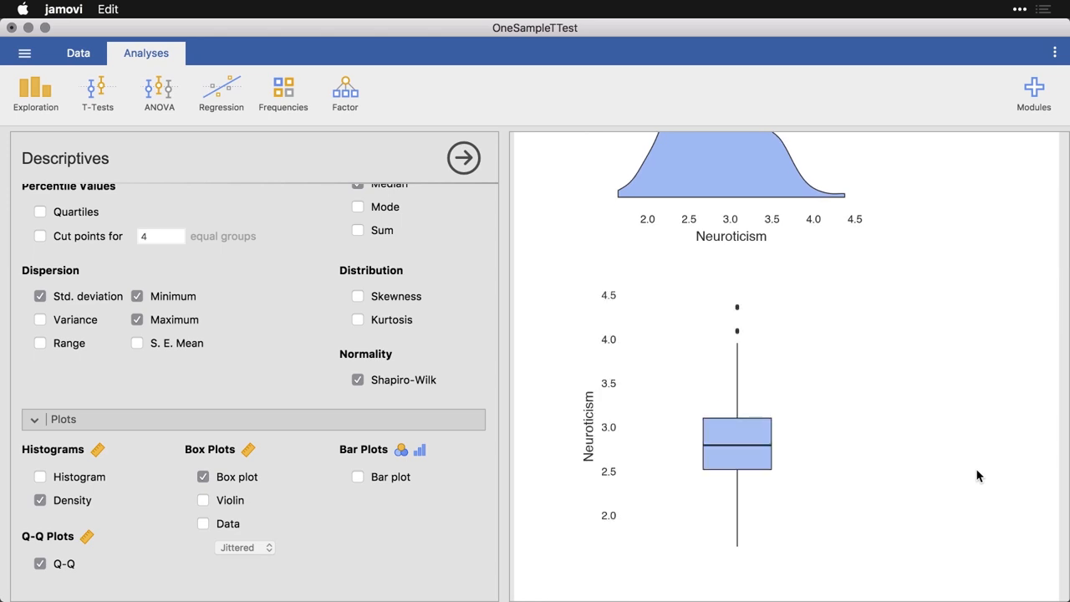
{"action": "scroll", "scroll_direction": "down", "scroll_amount": 3}
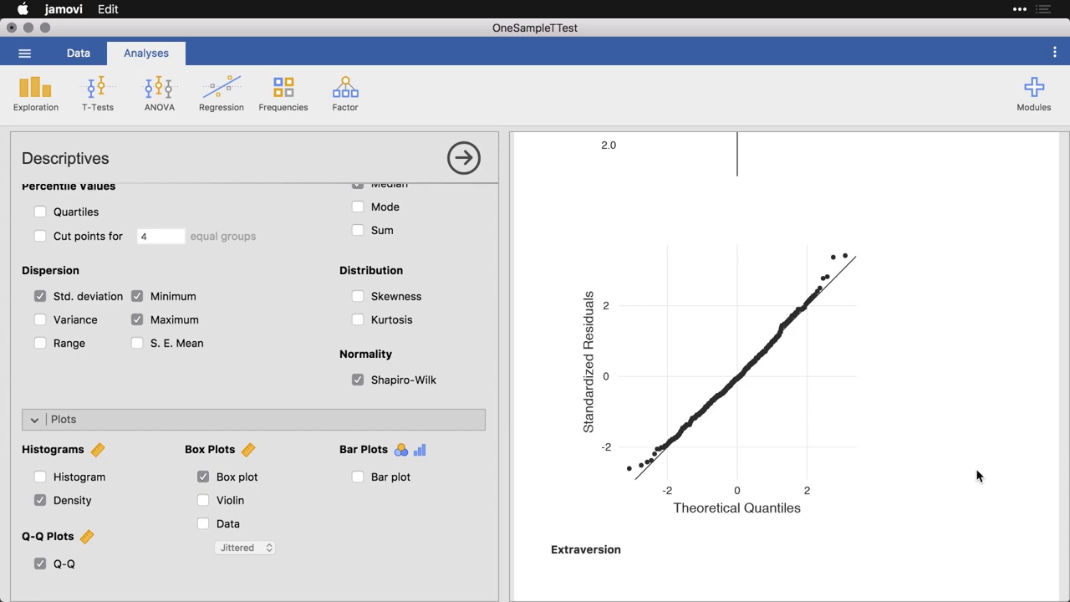
{"action": "mouse_move", "coordinate": [928, 358]}
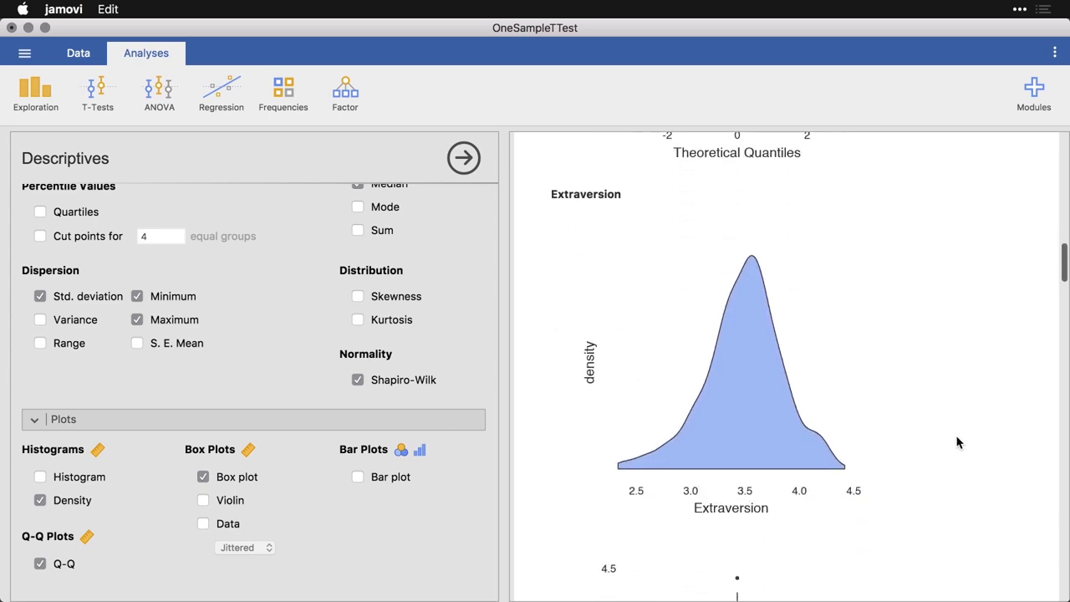
{"action": "scroll", "scroll_direction": "down", "scroll_amount": 3}
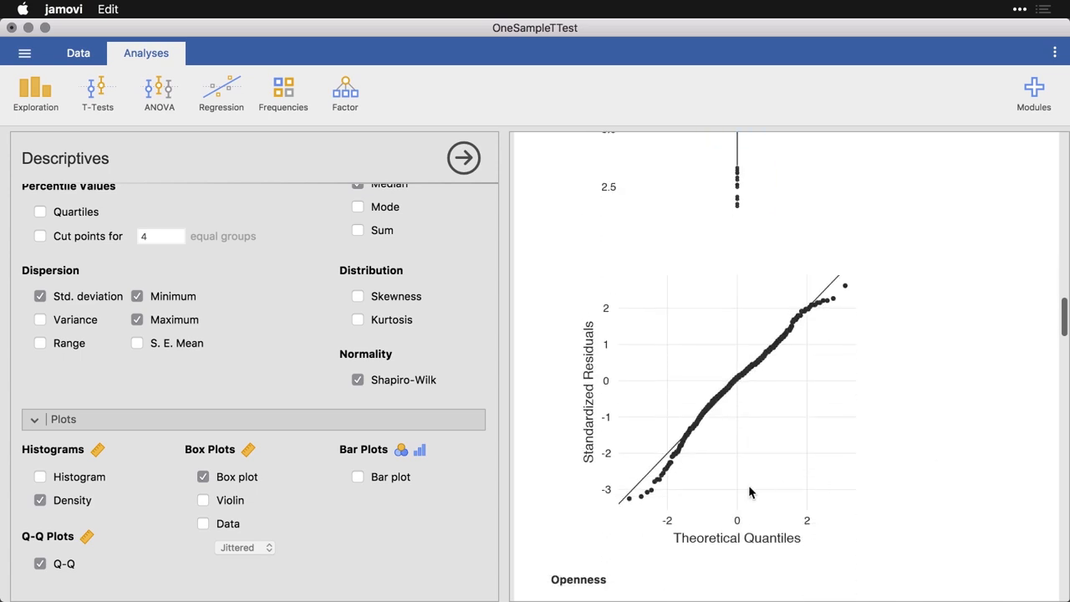
{"action": "scroll", "scroll_direction": "down", "scroll_amount": 3}
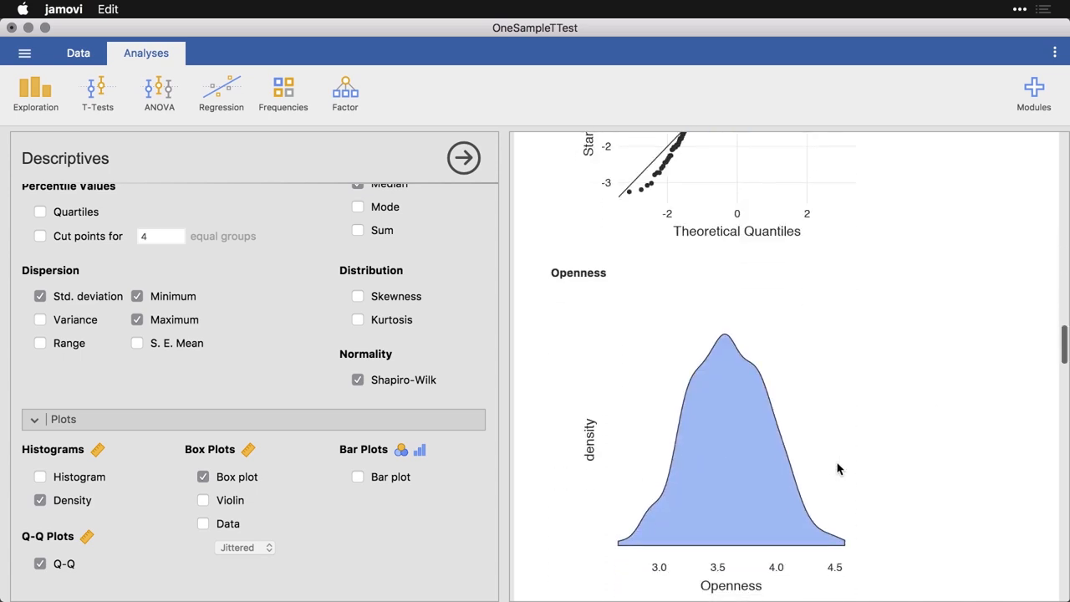
{"action": "scroll", "scroll_direction": "down", "scroll_amount": 3}
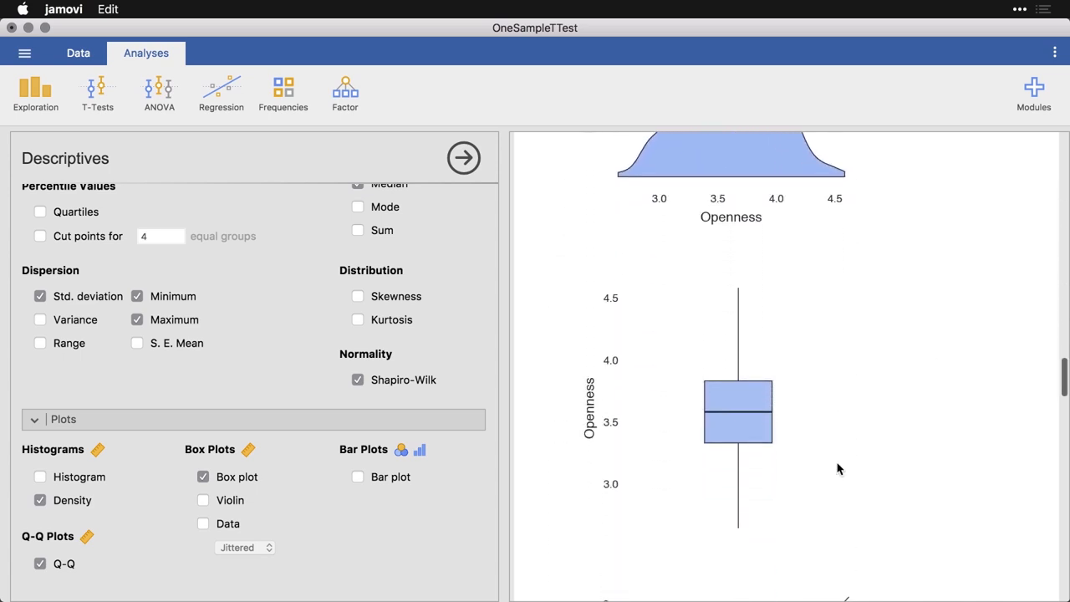
{"action": "scroll", "scroll_direction": "down", "scroll_amount": 3}
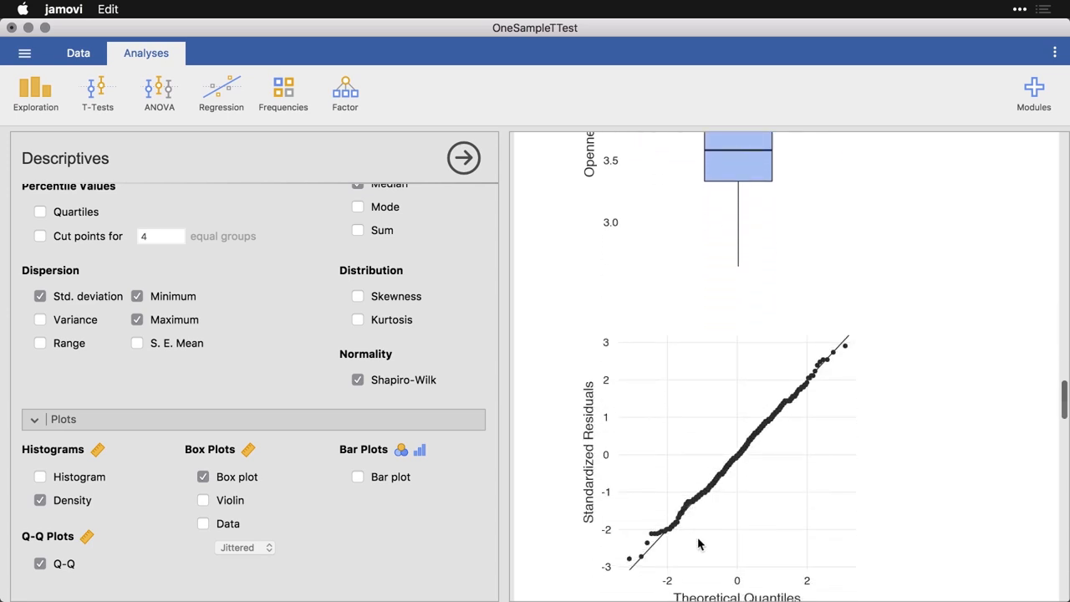
{"action": "scroll", "scroll_direction": "down", "scroll_amount": 3}
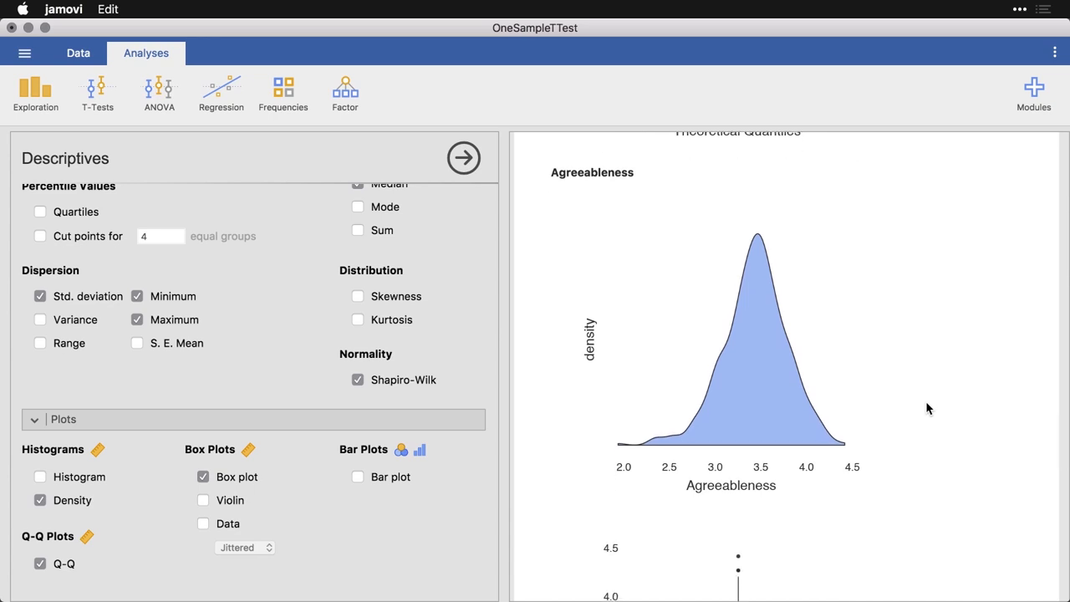
{"action": "scroll", "scroll_direction": "down", "scroll_amount": 3}
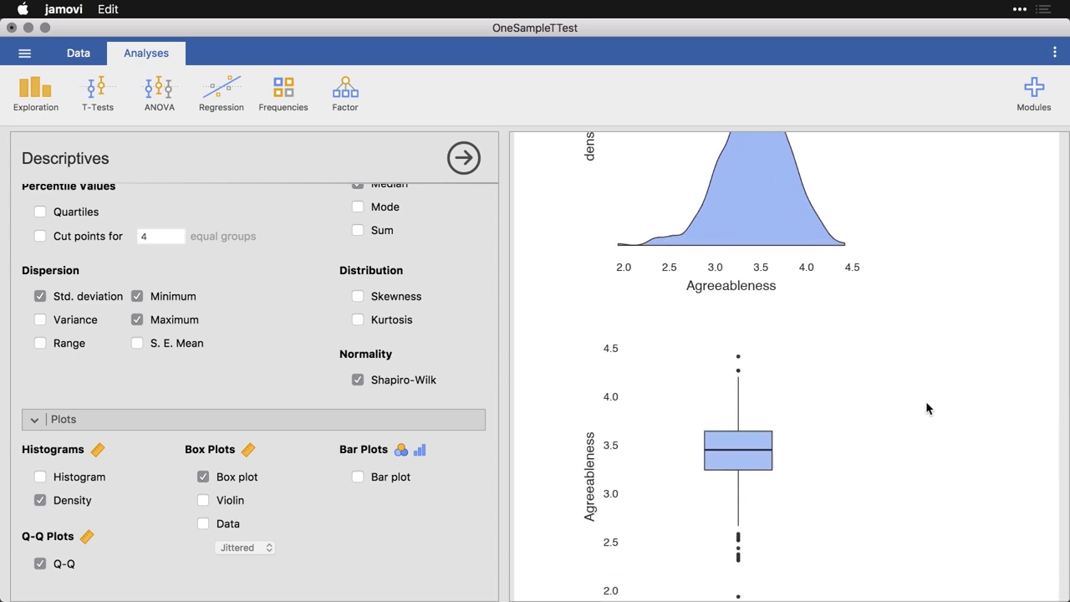
{"action": "scroll", "scroll_direction": "down", "scroll_amount": 3}
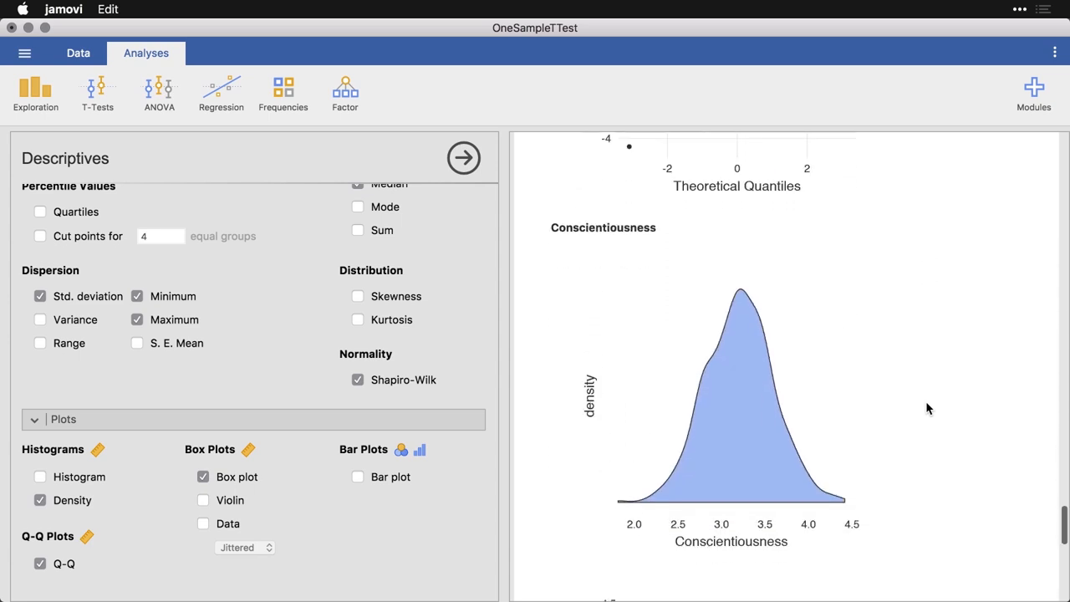
{"action": "scroll", "scroll_direction": "down", "scroll_amount": 3}
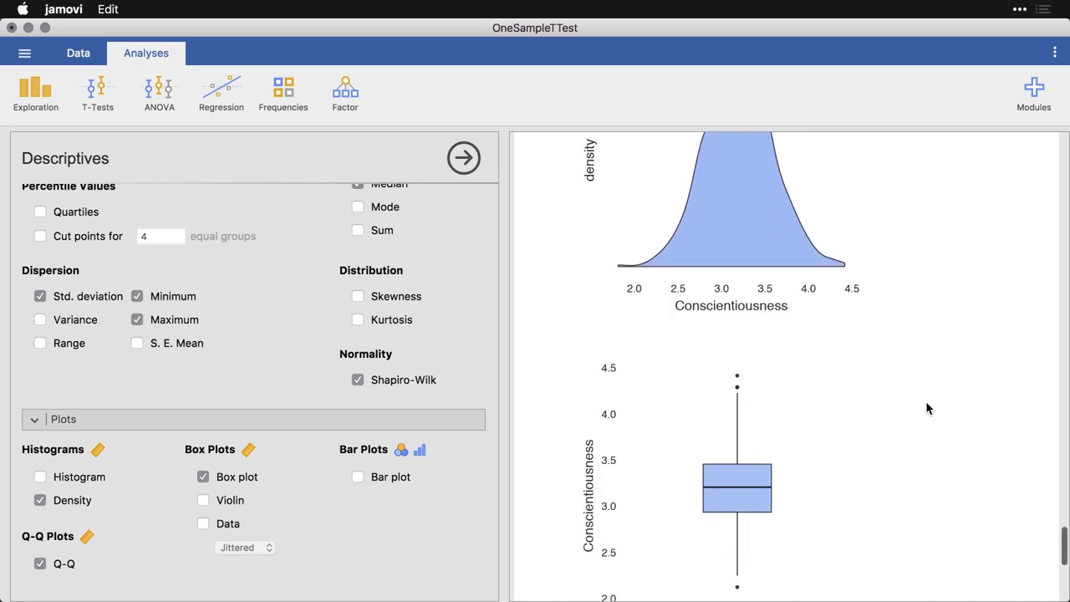
{"action": "scroll", "scroll_direction": "down", "scroll_amount": 3}
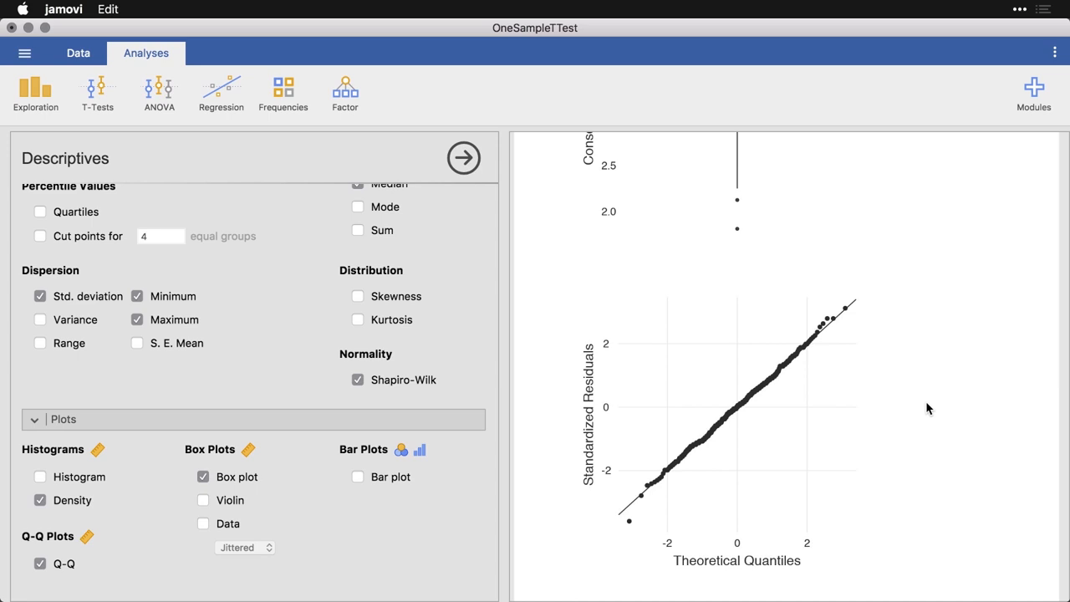
{"action": "mouse_move", "coordinate": [516, 215]}
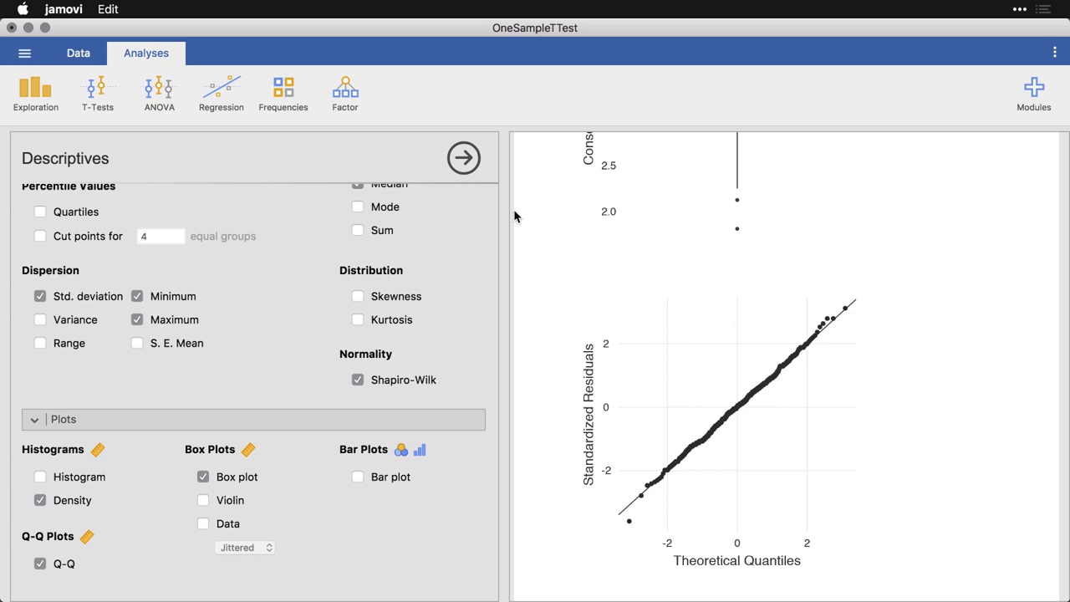
Step: Run a One Sample T-Test with Neuroticism through Conscientiousness as dependent variables
{"action": "left_click", "coordinate": [97, 92]}
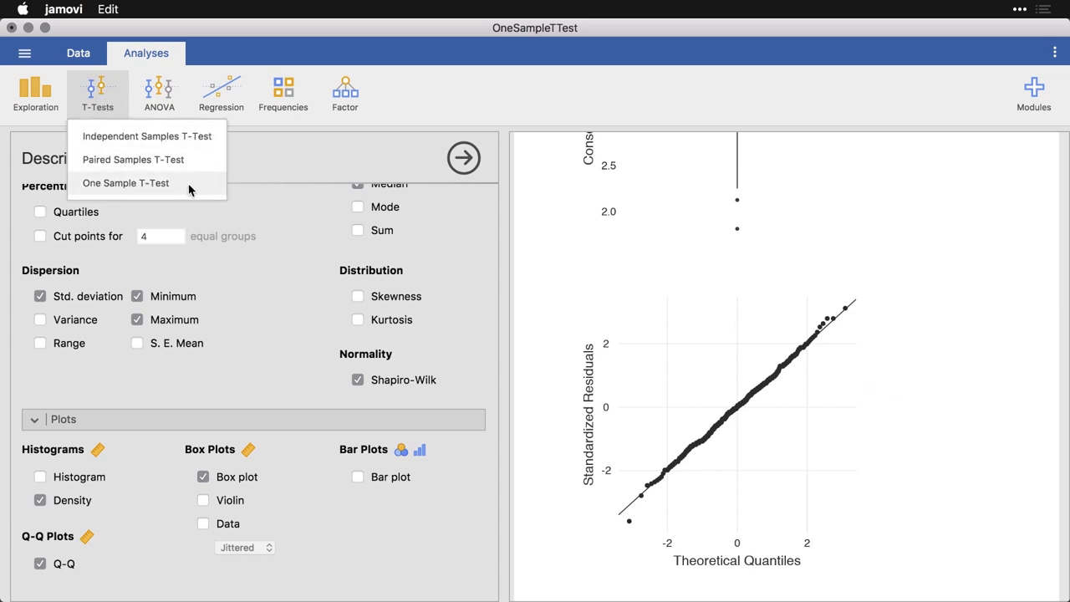
{"action": "left_click", "coordinate": [126, 182]}
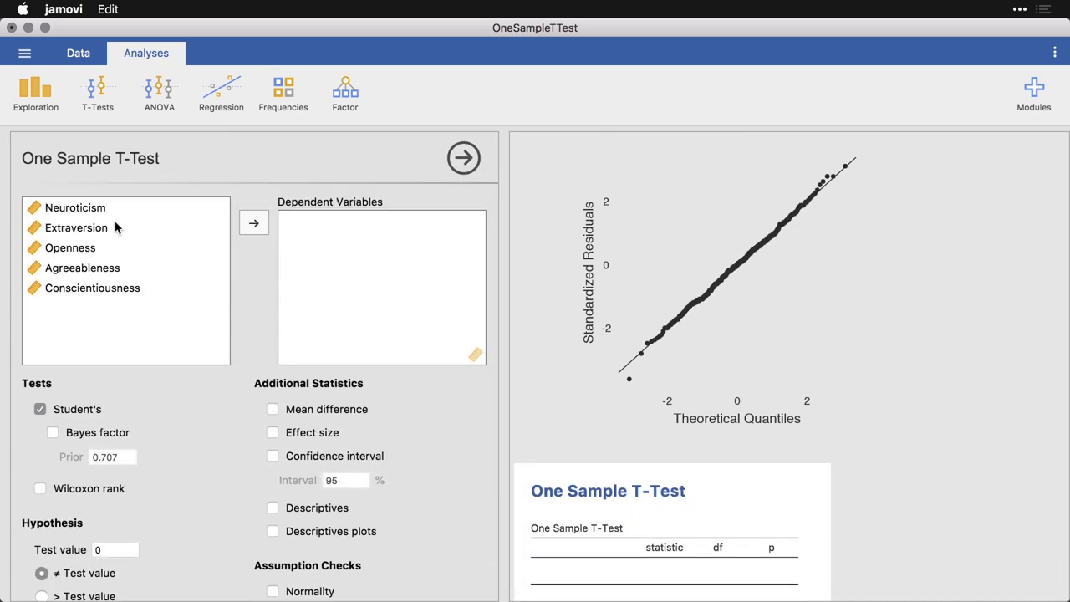
{"action": "left_click", "coordinate": [76, 207]}
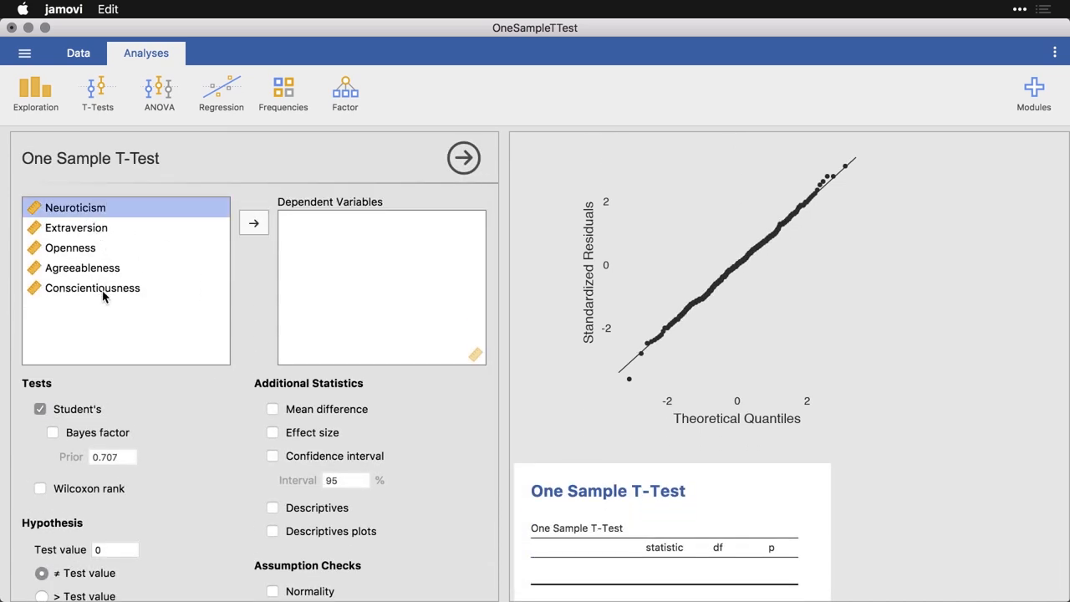
{"action": "left_click", "coordinate": [93, 287]}
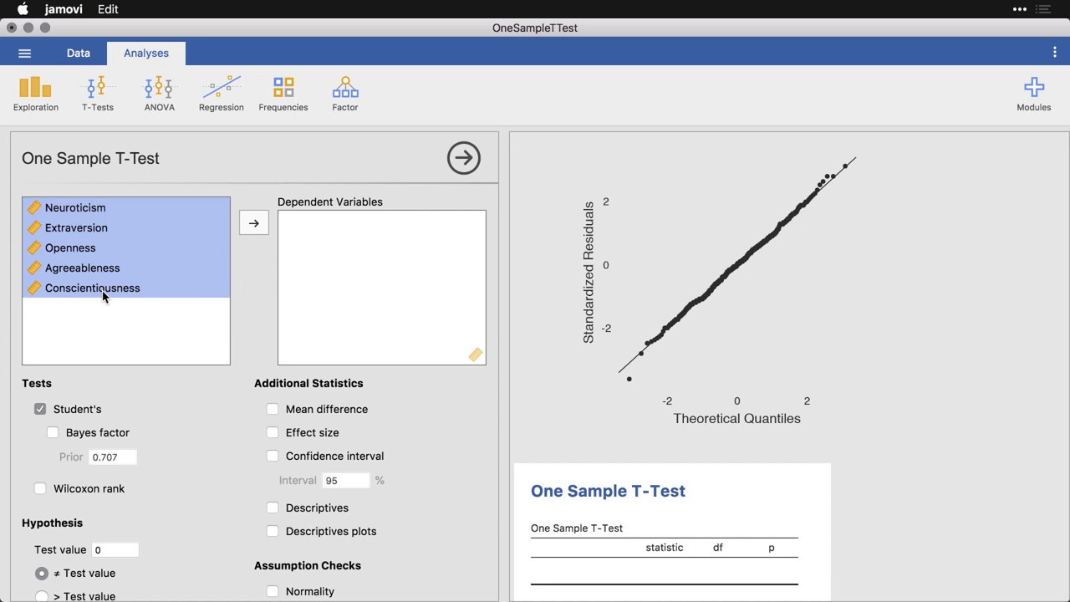
{"action": "mouse_move", "coordinate": [219, 264]}
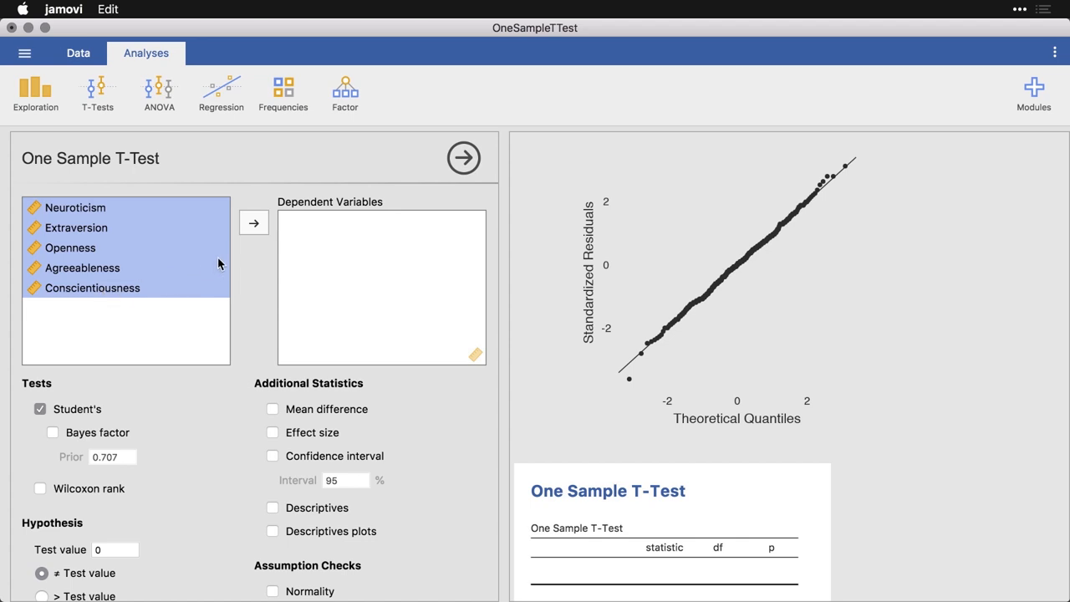
{"action": "left_click", "coordinate": [254, 223]}
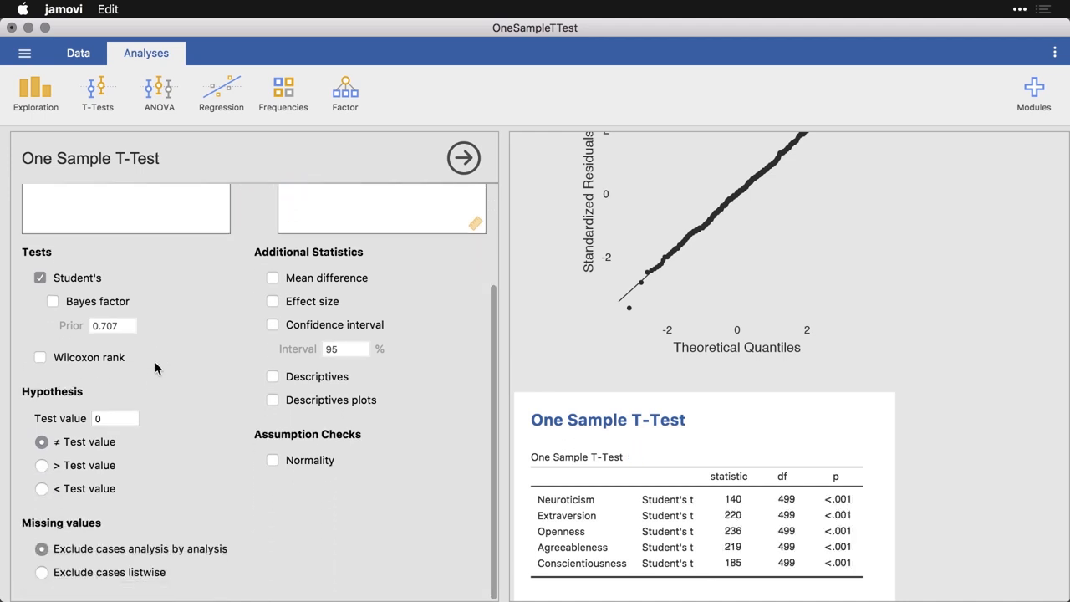
Step: Change the hypothesis test value from 0 to 3
{"action": "left_click", "coordinate": [115, 418]}
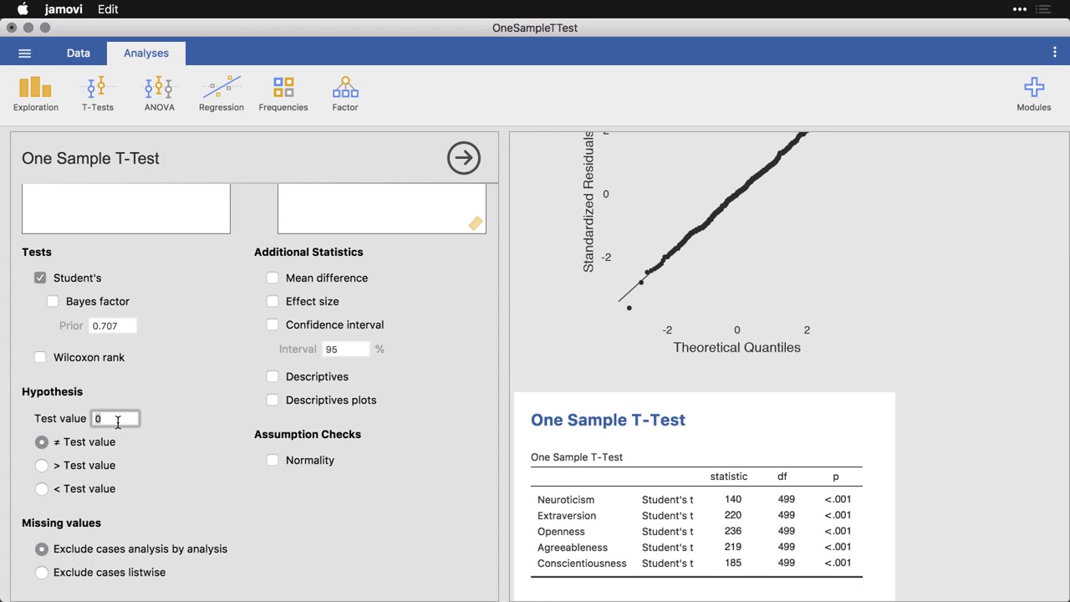
{"action": "type", "text": "3"}
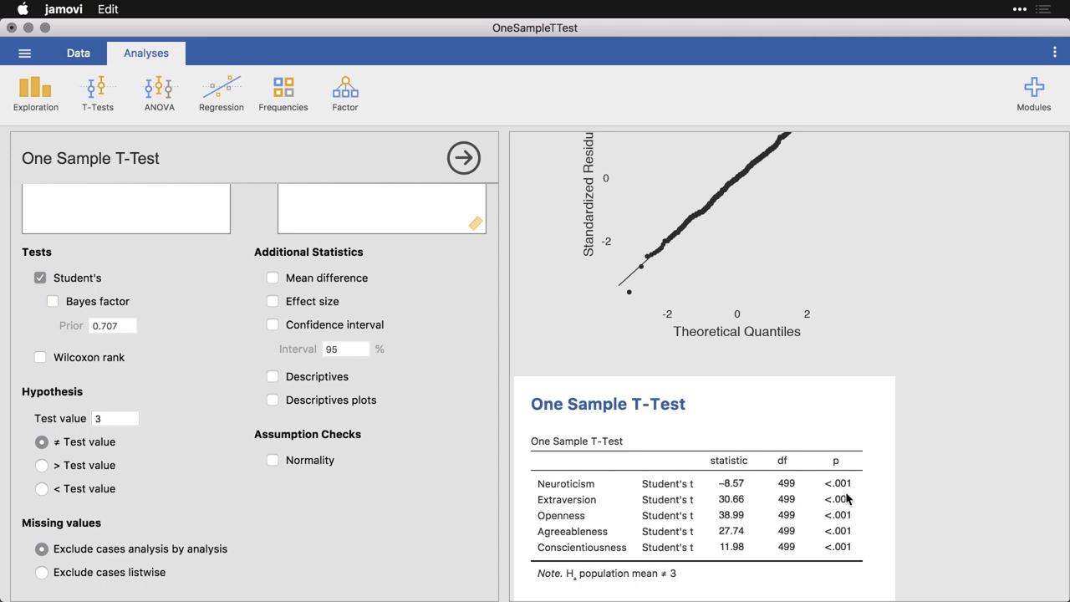
{"action": "mouse_move", "coordinate": [441, 318]}
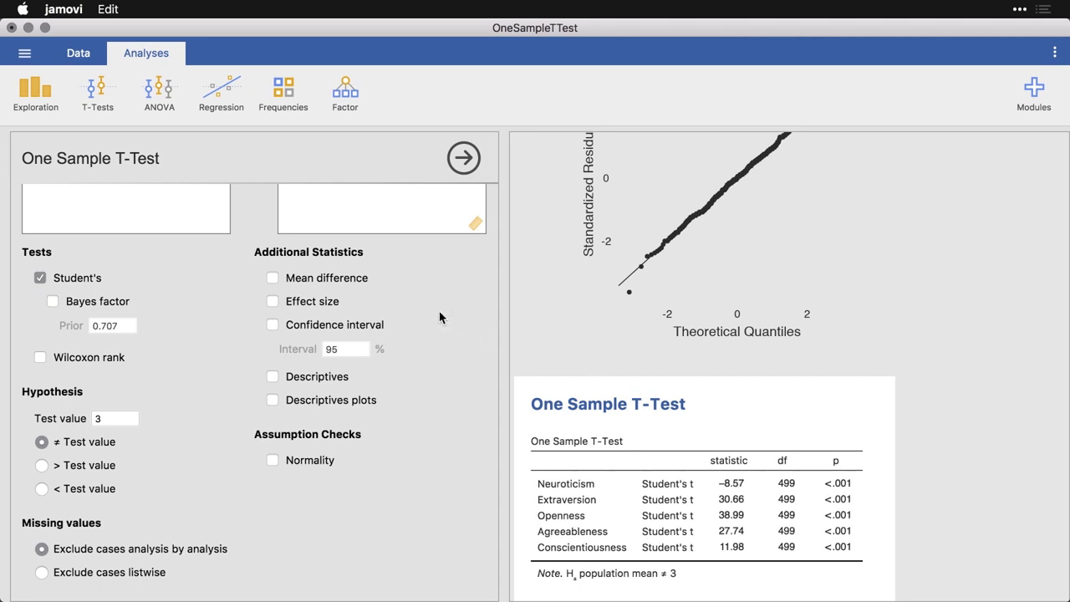
Step: Report mean differences, Cohen's d effect sizes and 95% confidence intervals in the t-test table
{"action": "left_click", "coordinate": [271, 277]}
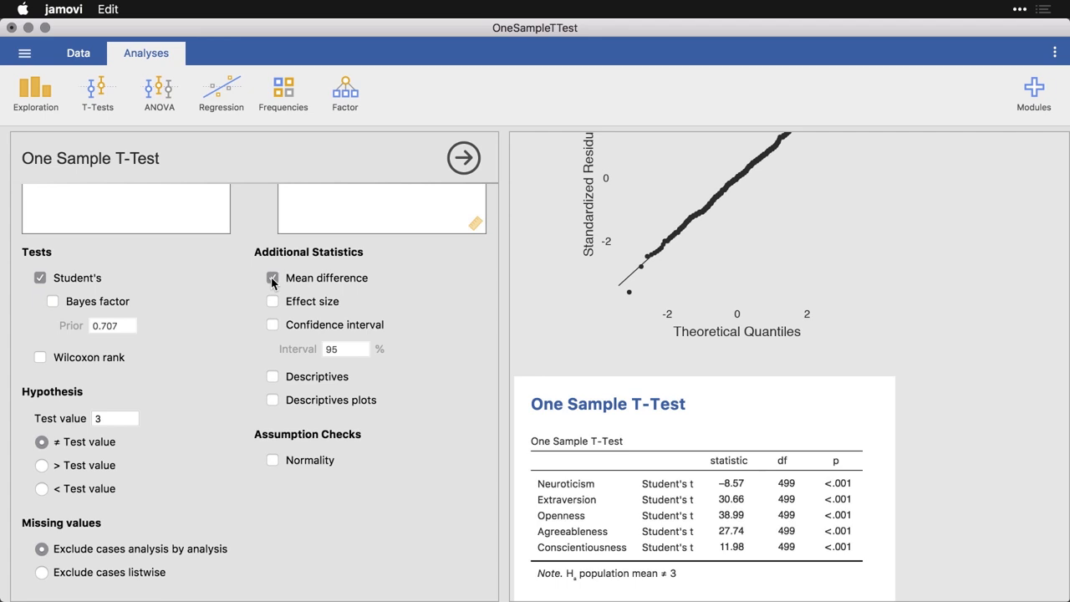
{"action": "left_click", "coordinate": [271, 278]}
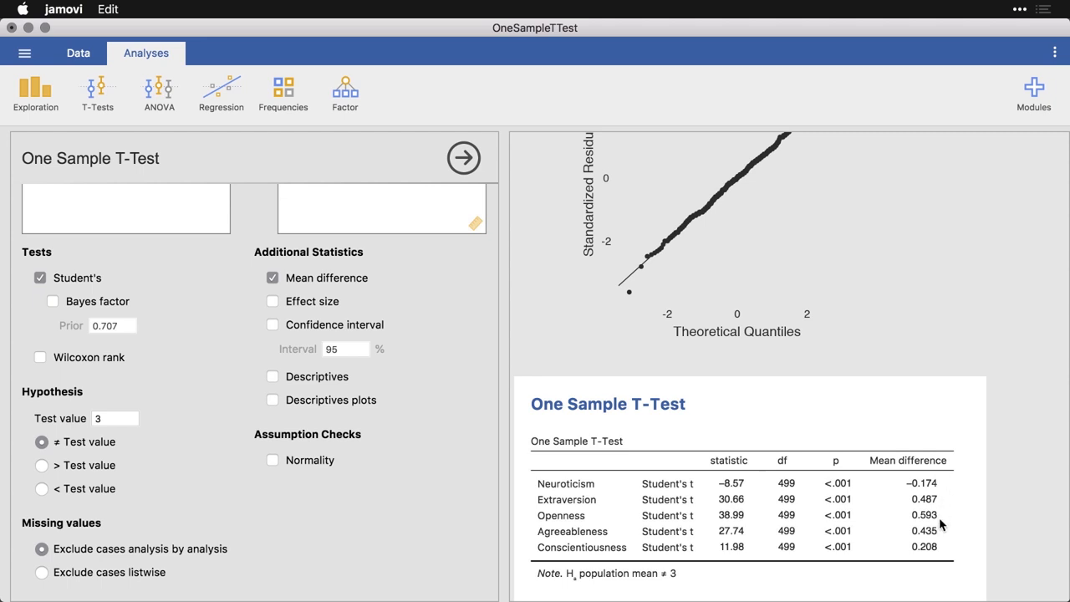
{"action": "mouse_move", "coordinate": [925, 554]}
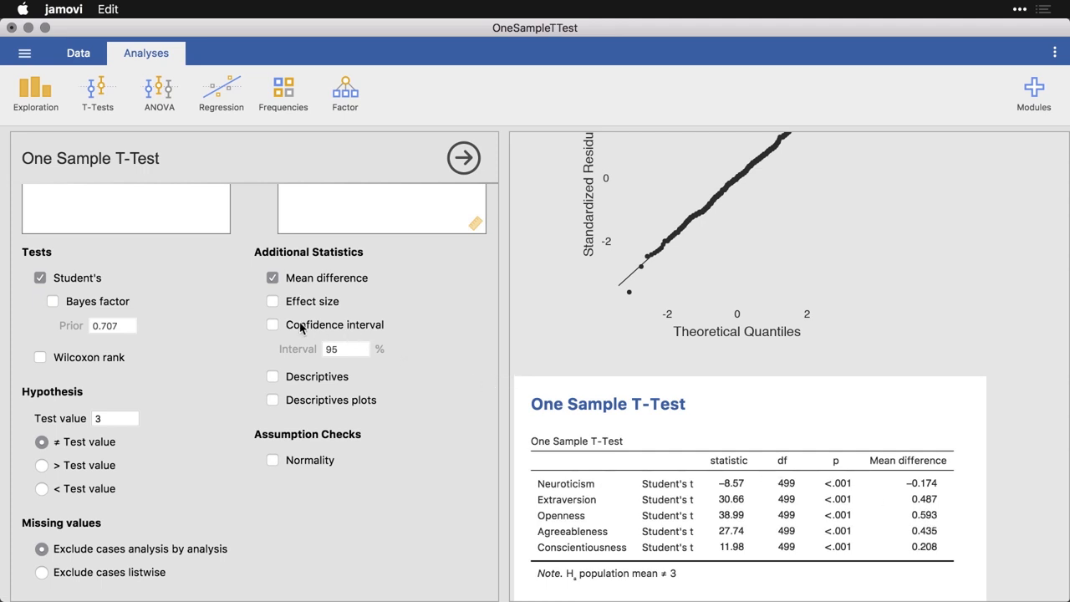
{"action": "left_click", "coordinate": [272, 301]}
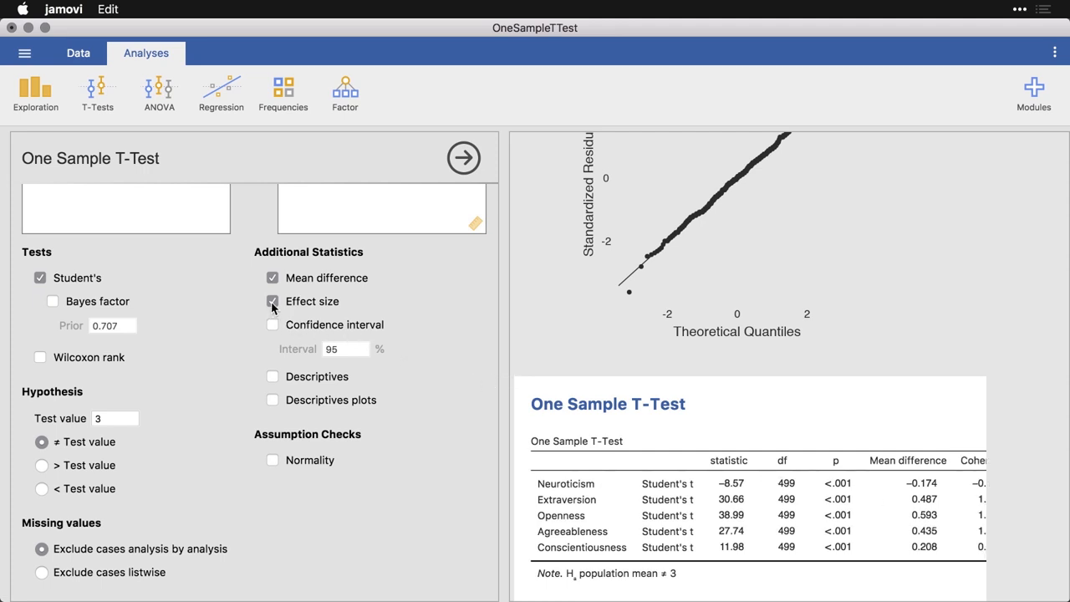
{"action": "left_click", "coordinate": [271, 301]}
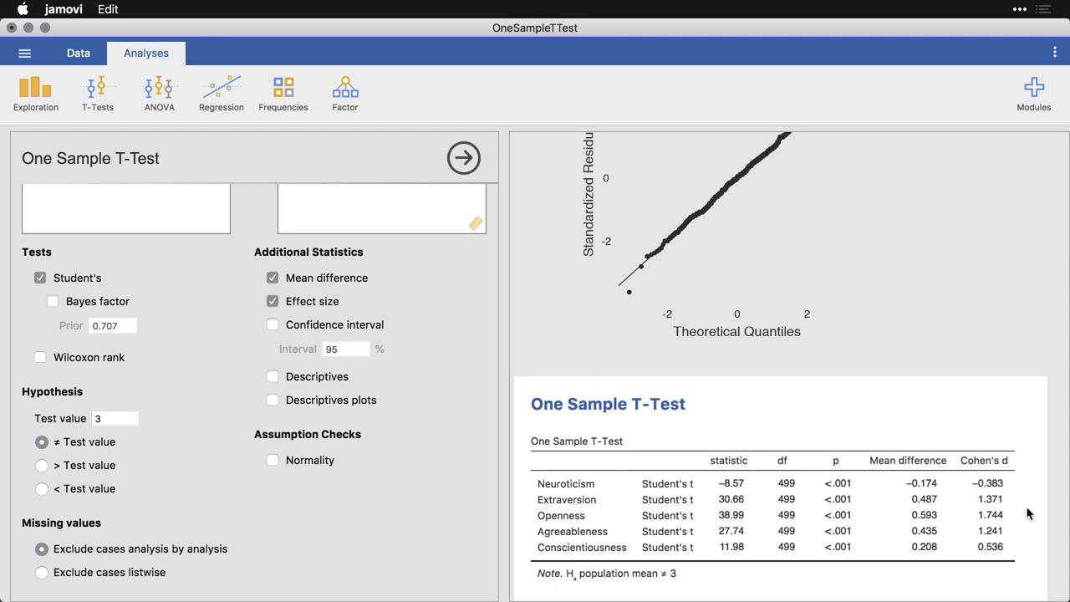
{"action": "mouse_move", "coordinate": [1003, 525]}
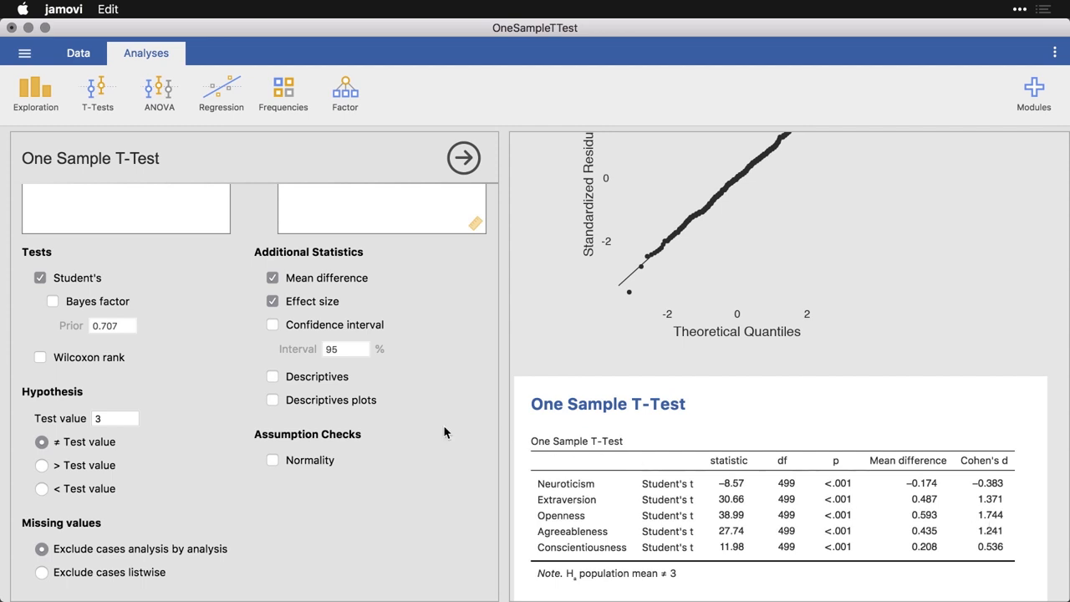
{"action": "left_click", "coordinate": [272, 325]}
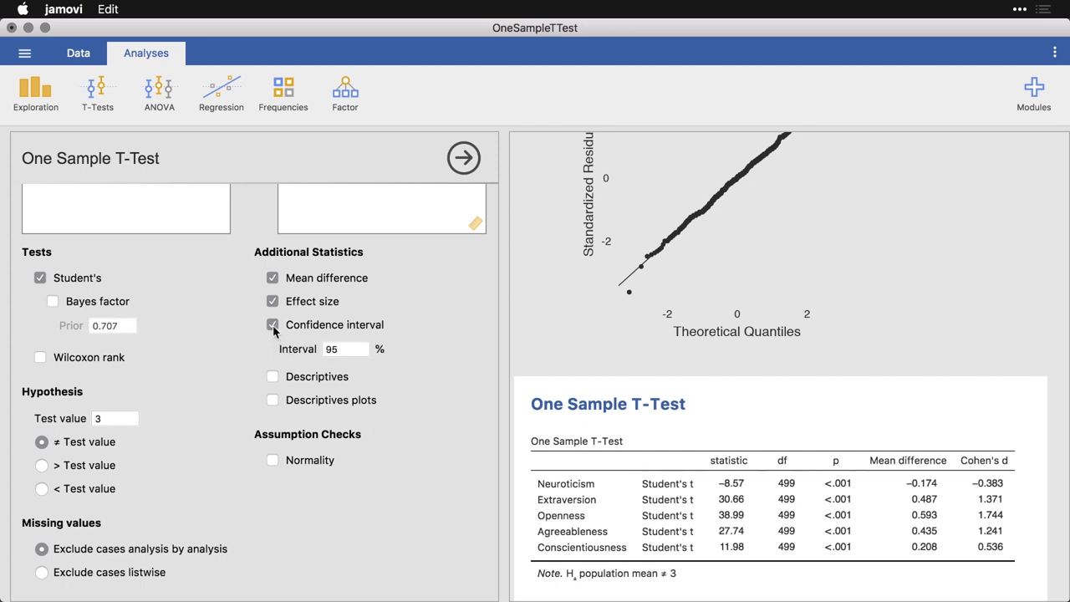
{"action": "left_click", "coordinate": [271, 325]}
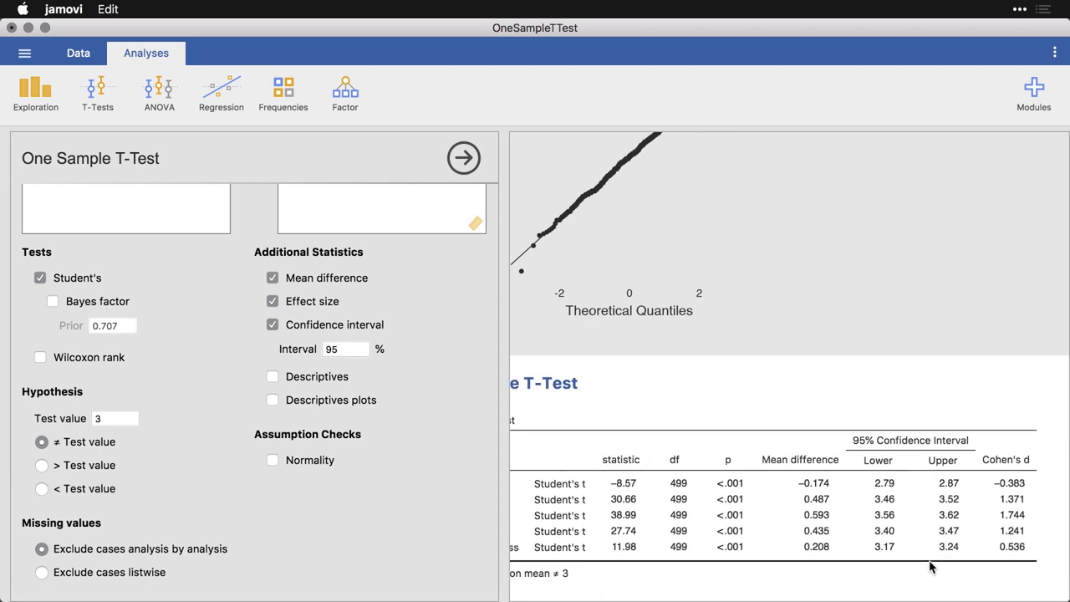
{"action": "mouse_move", "coordinate": [918, 540]}
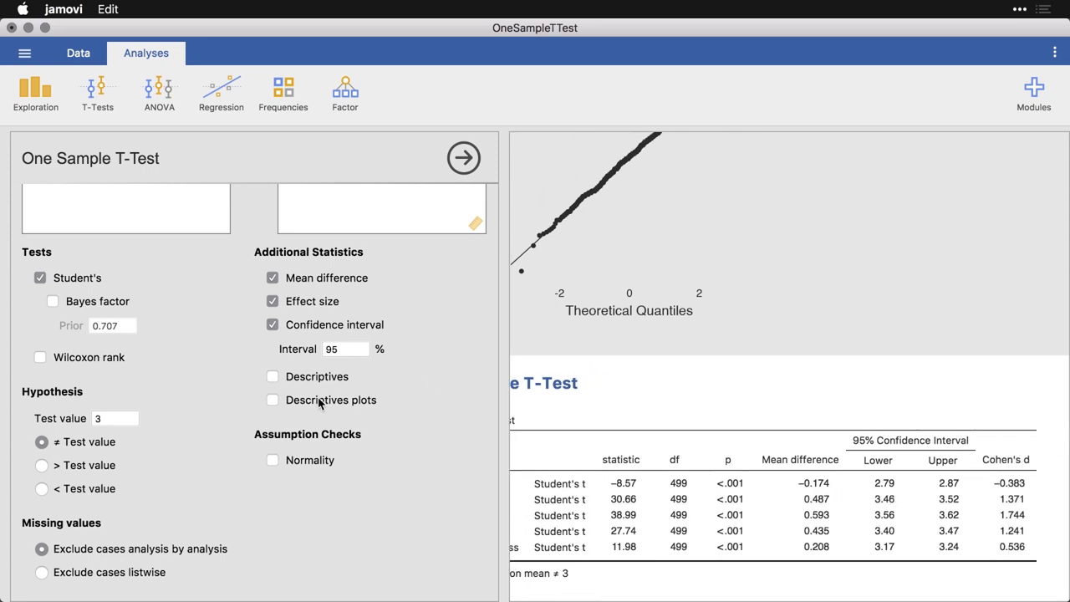
Step: Include the Shapiro-Wilk normality check and a descriptives table with N, mean, median, SD, SE
{"action": "left_click", "coordinate": [271, 460]}
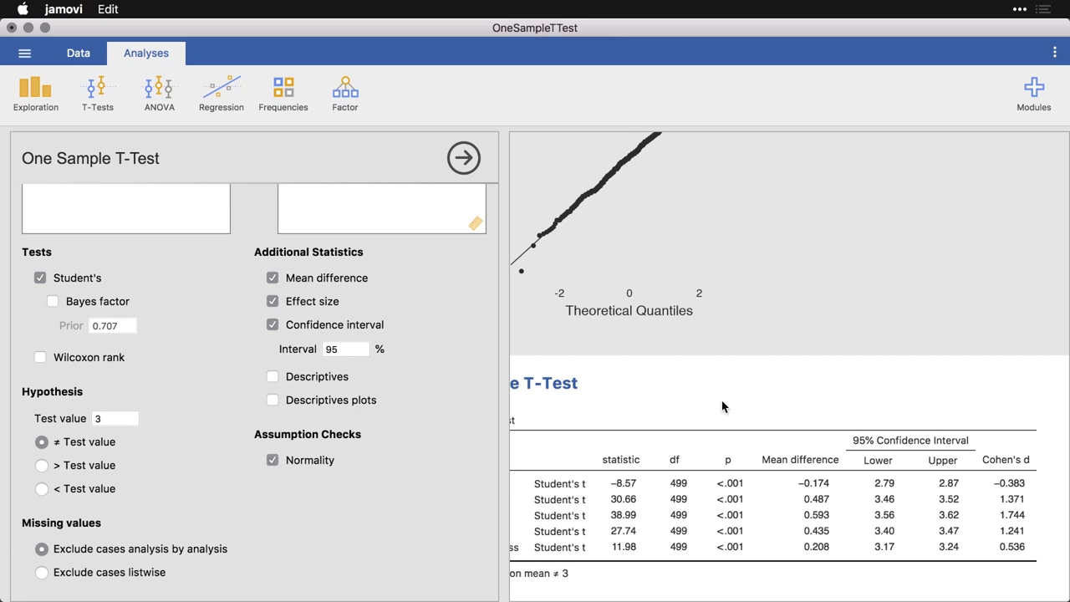
{"action": "scroll", "scroll_direction": "down", "scroll_amount": 3}
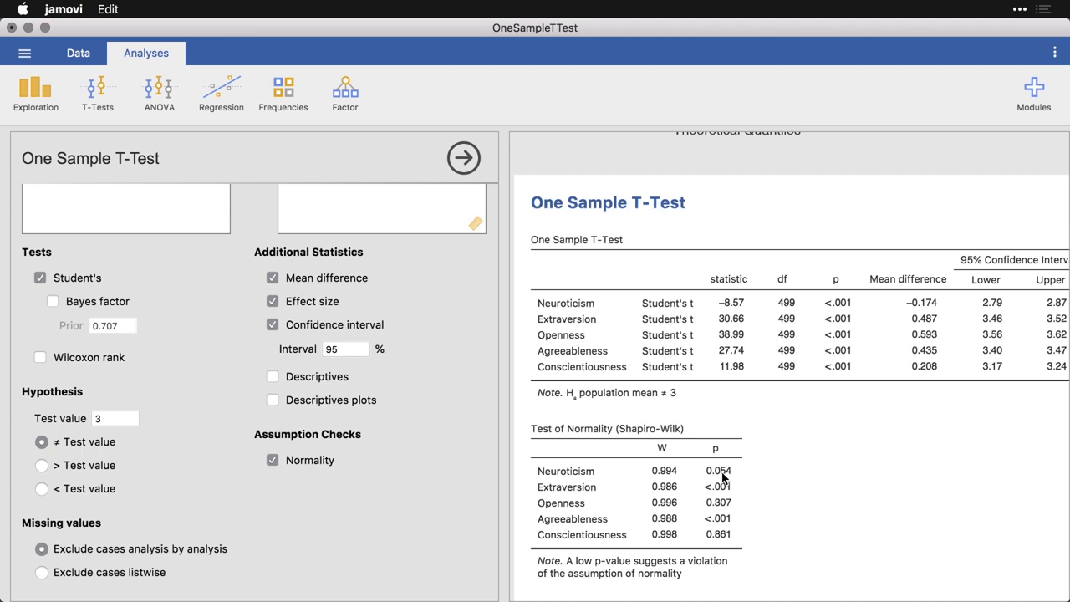
{"action": "mouse_move", "coordinate": [284, 386]}
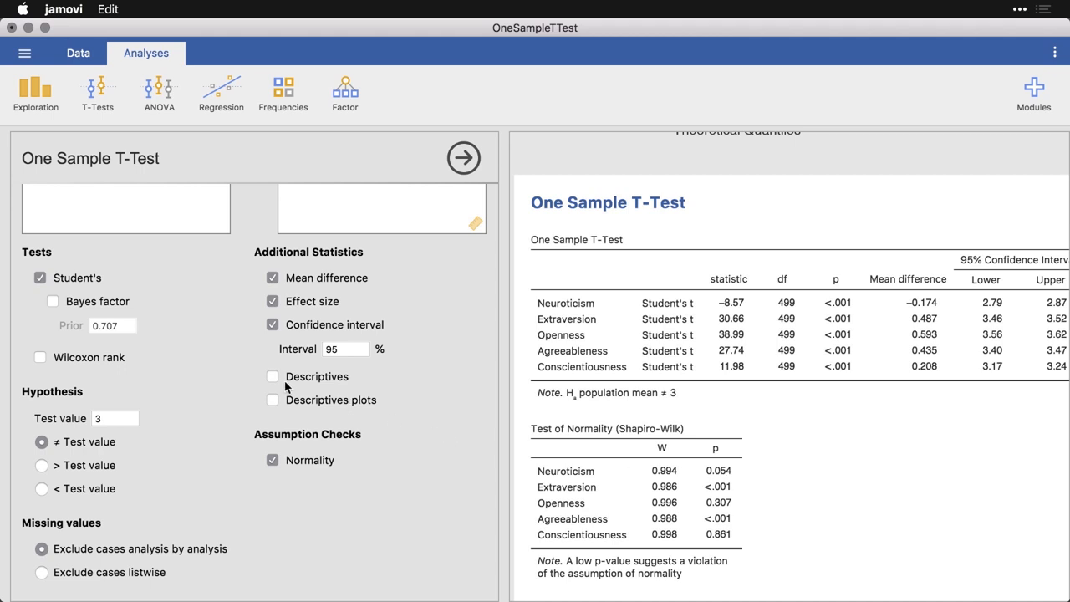
{"action": "left_click", "coordinate": [273, 376]}
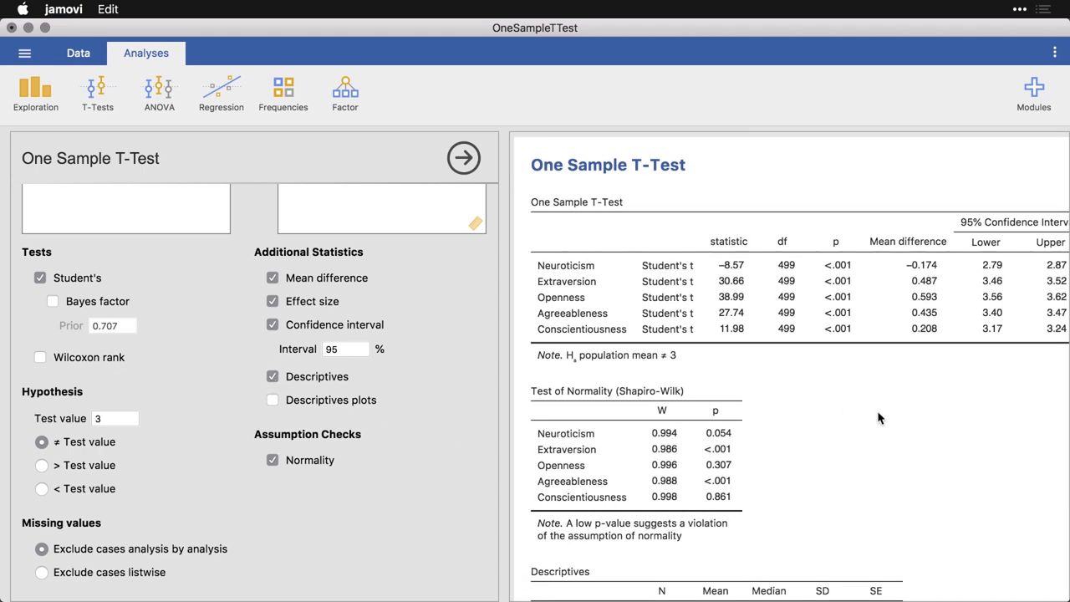
{"action": "scroll", "scroll_direction": "down", "scroll_amount": 3}
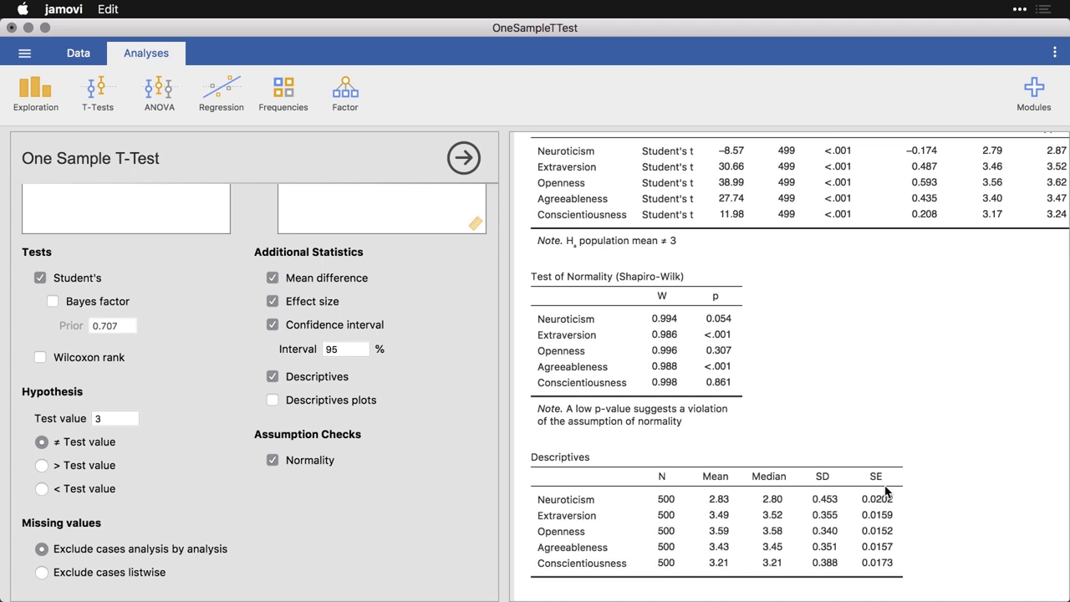
{"action": "mouse_move", "coordinate": [900, 519]}
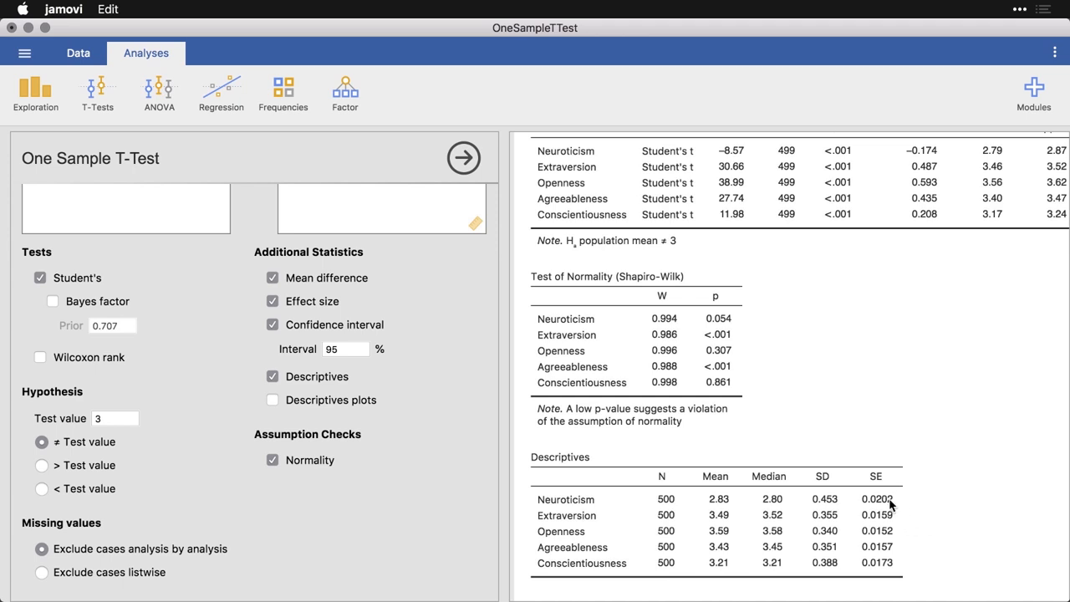
{"action": "mouse_move", "coordinate": [900, 520]}
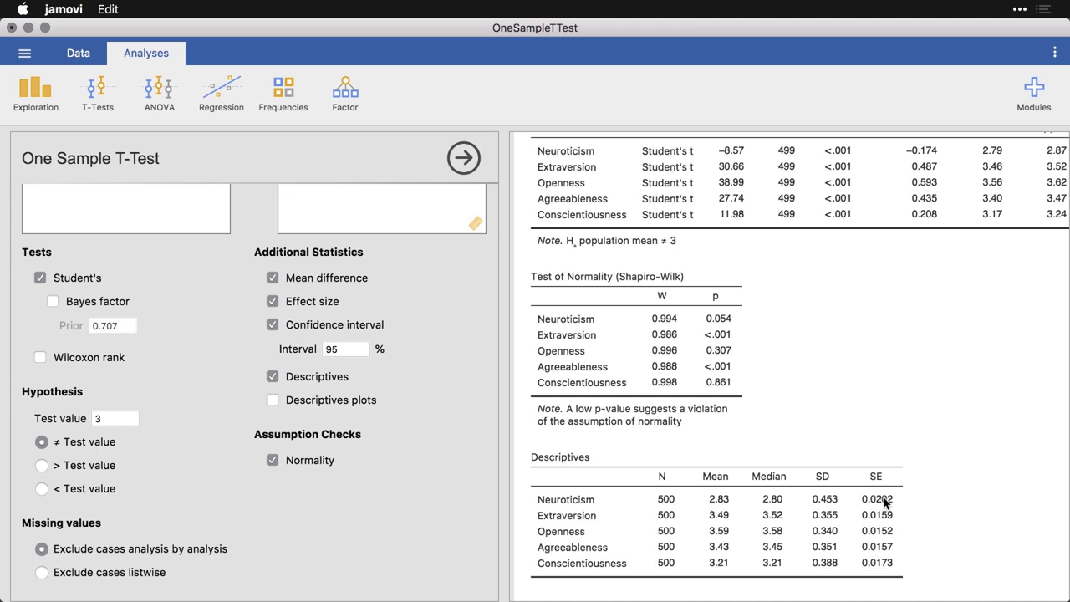
{"action": "mouse_move", "coordinate": [281, 451]}
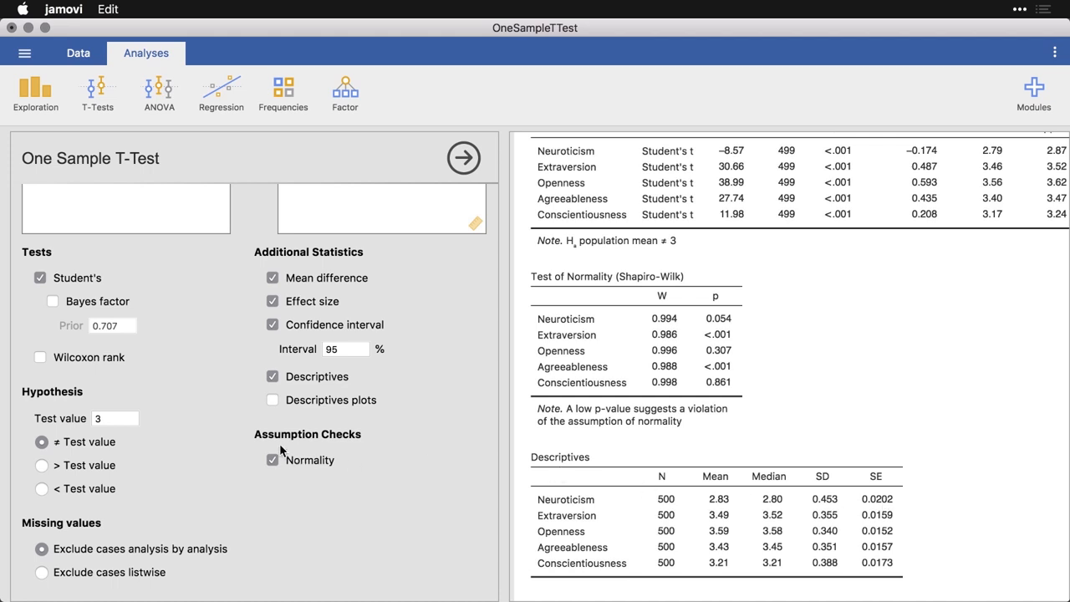
Step: Show a descriptives plot of each trait's mean with 95% CI and median
{"action": "left_click", "coordinate": [273, 402]}
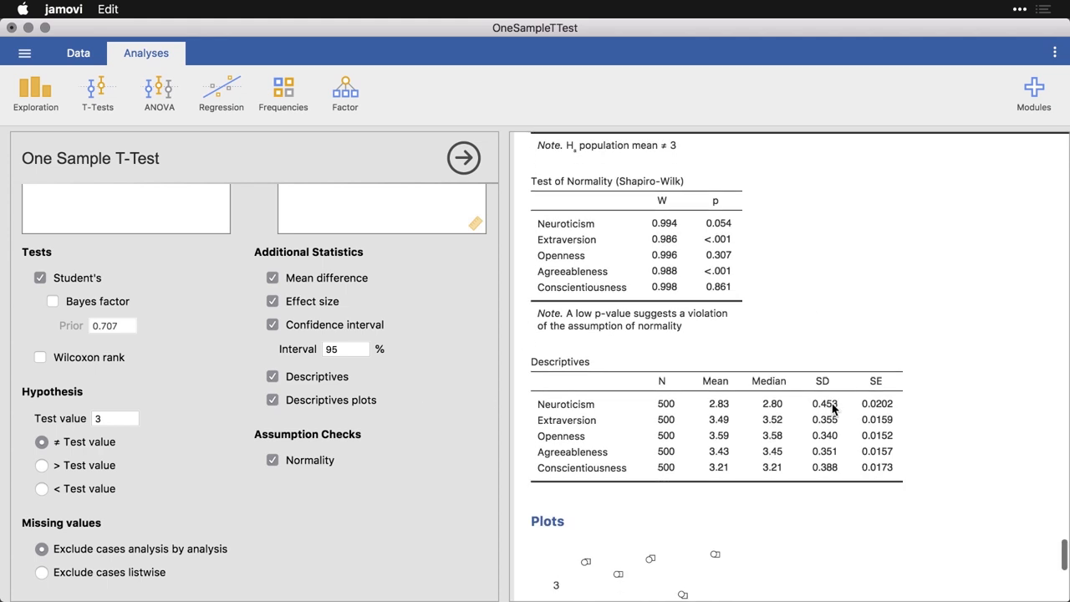
{"action": "scroll", "scroll_direction": "down", "scroll_amount": 3}
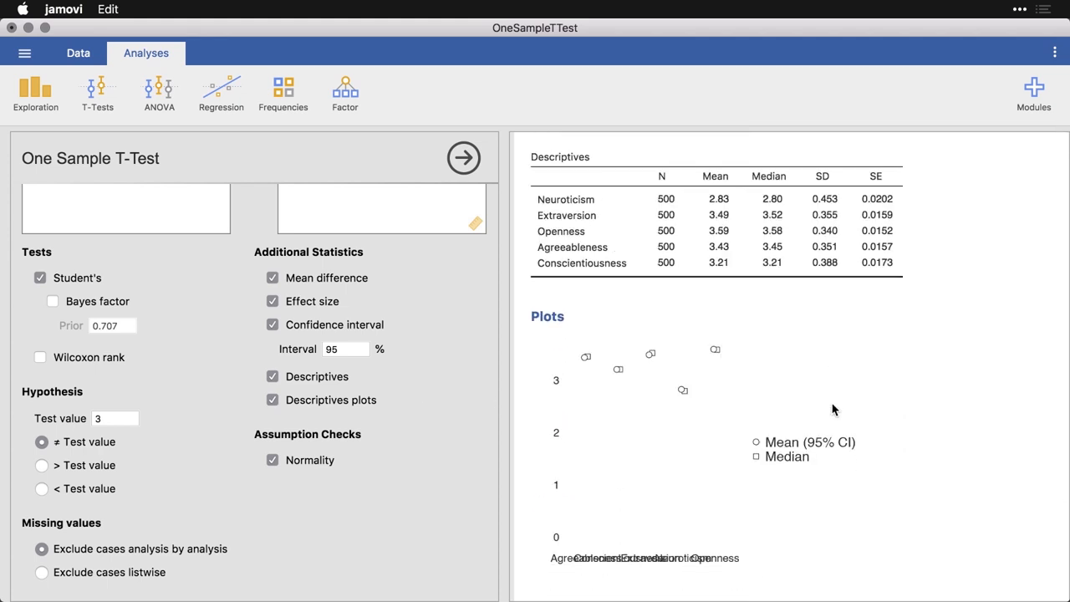
{"action": "mouse_move", "coordinate": [585, 371]}
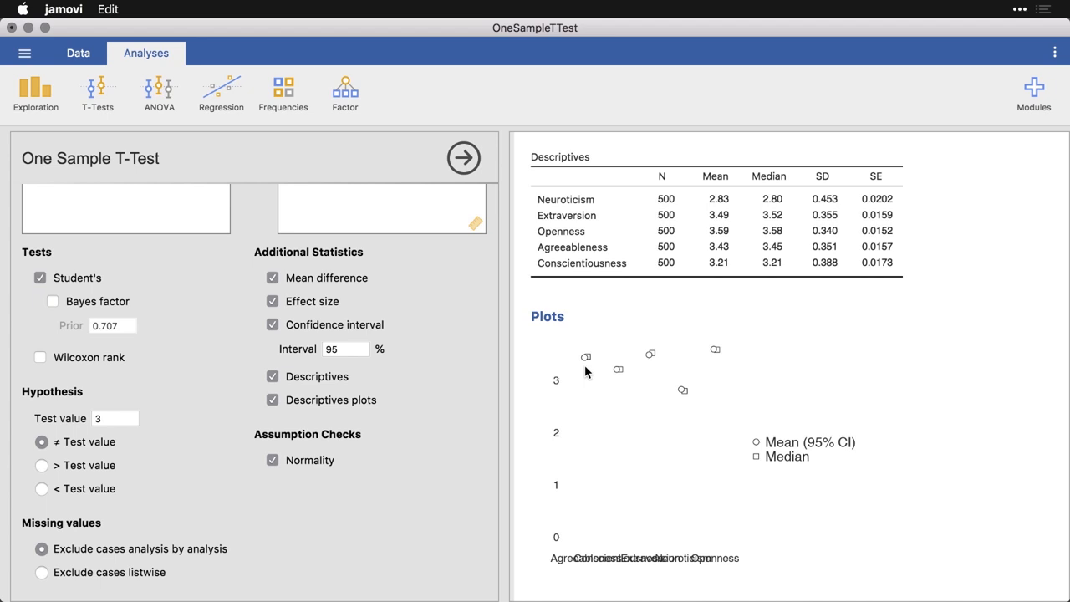
{"action": "mouse_move", "coordinate": [726, 366]}
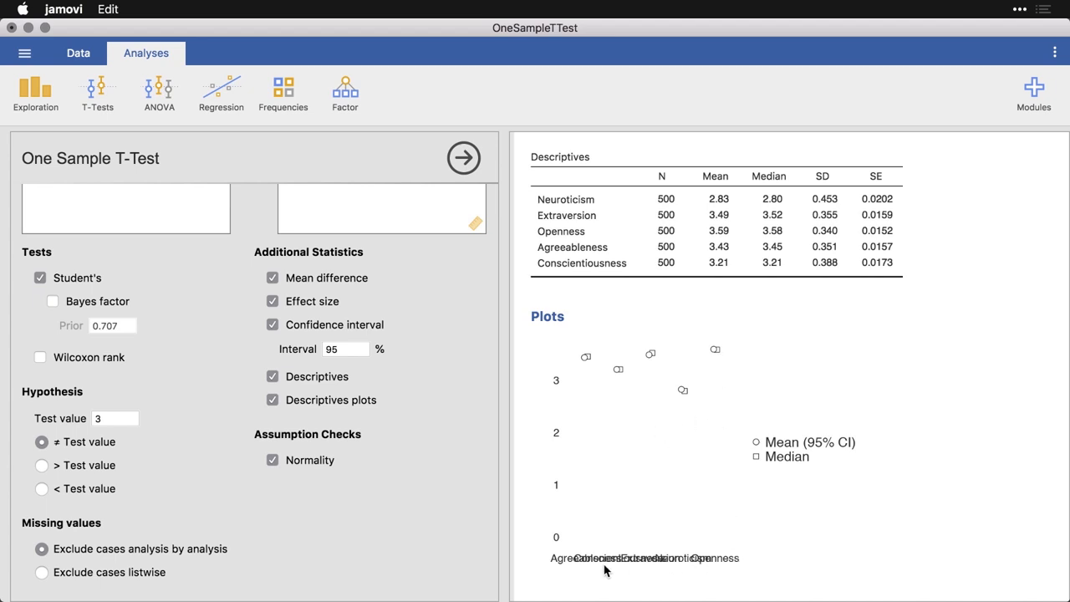
{"action": "mouse_move", "coordinate": [666, 572]}
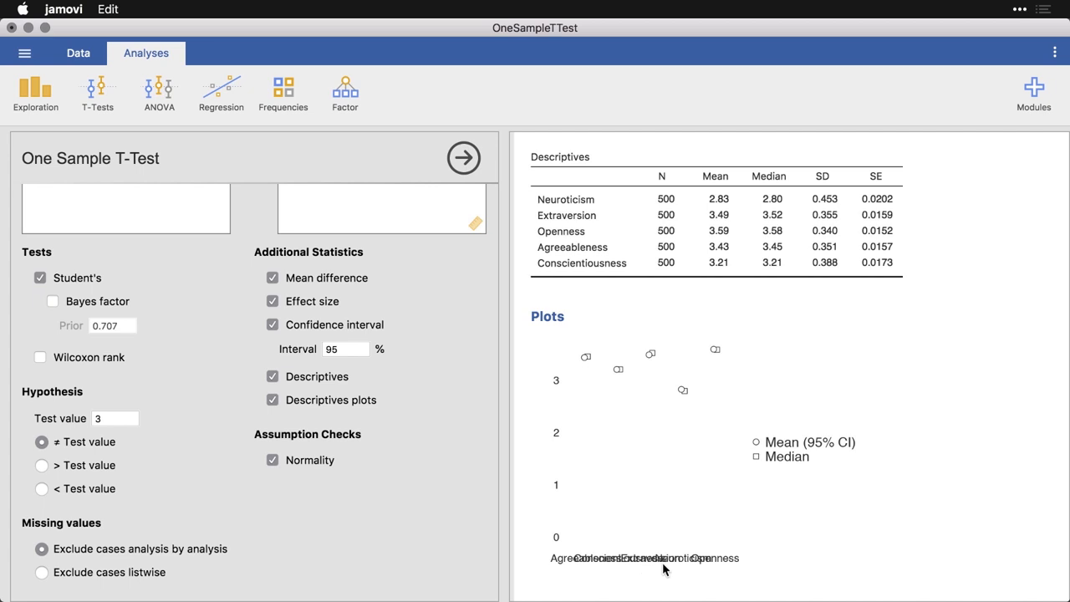
{"action": "mouse_move", "coordinate": [610, 495]}
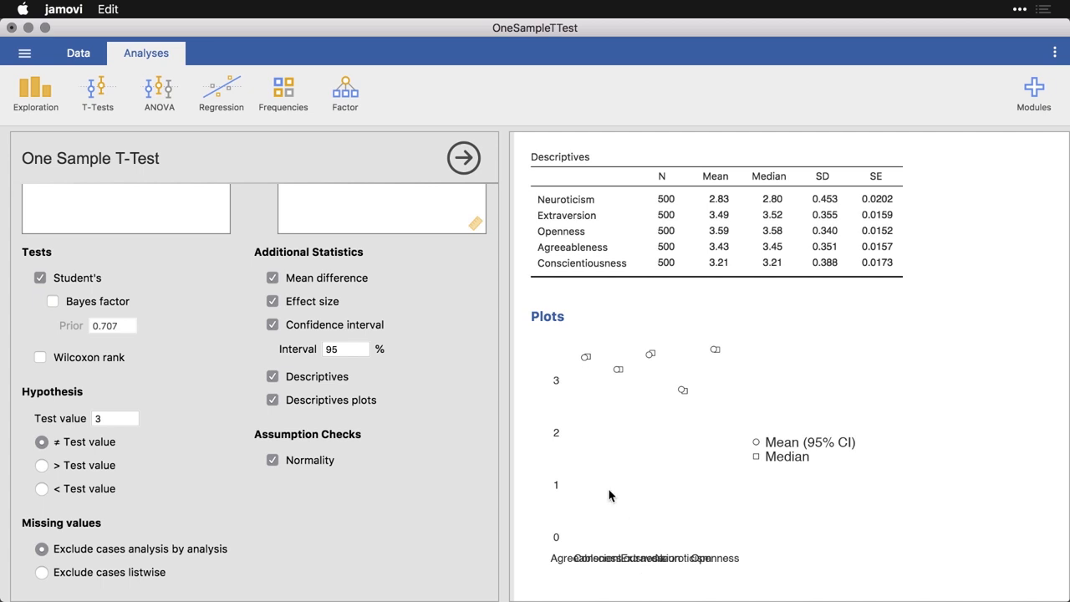
{"action": "mouse_move", "coordinate": [607, 383]}
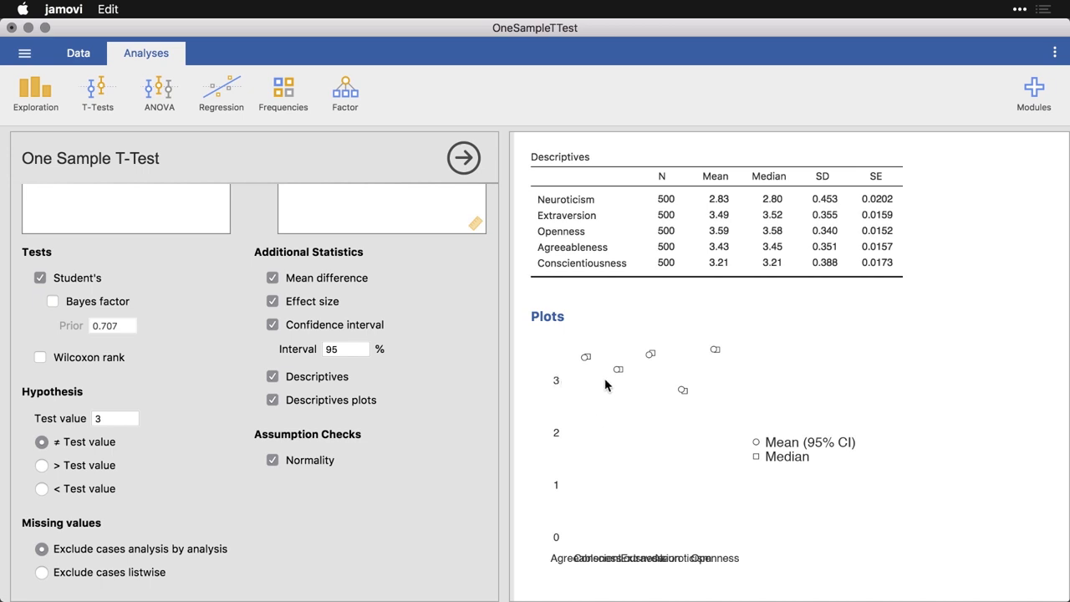
{"action": "mouse_move", "coordinate": [670, 387]}
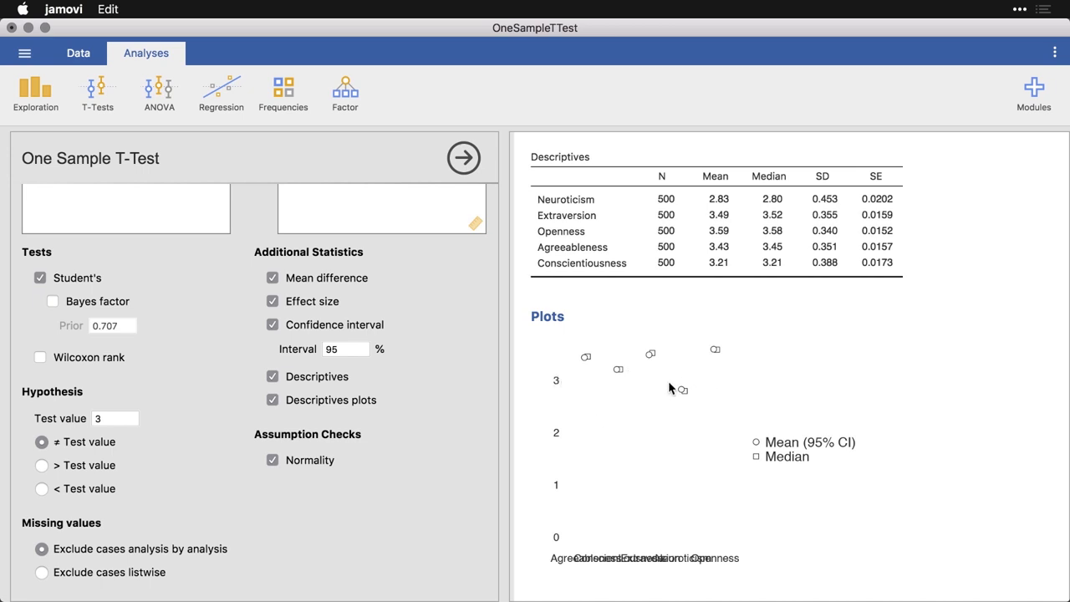
{"action": "mouse_move", "coordinate": [694, 413]}
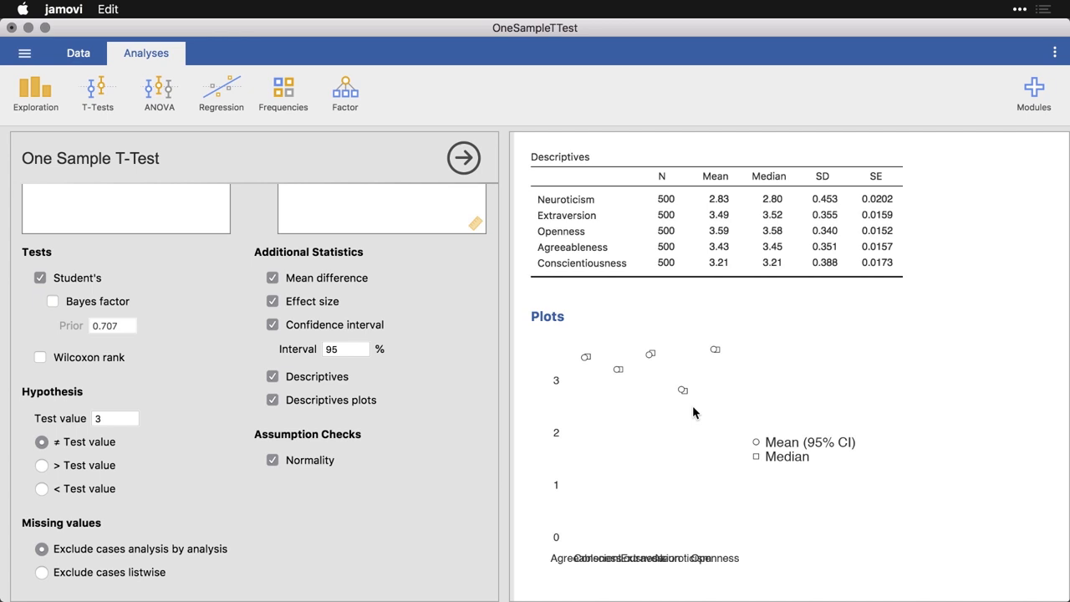